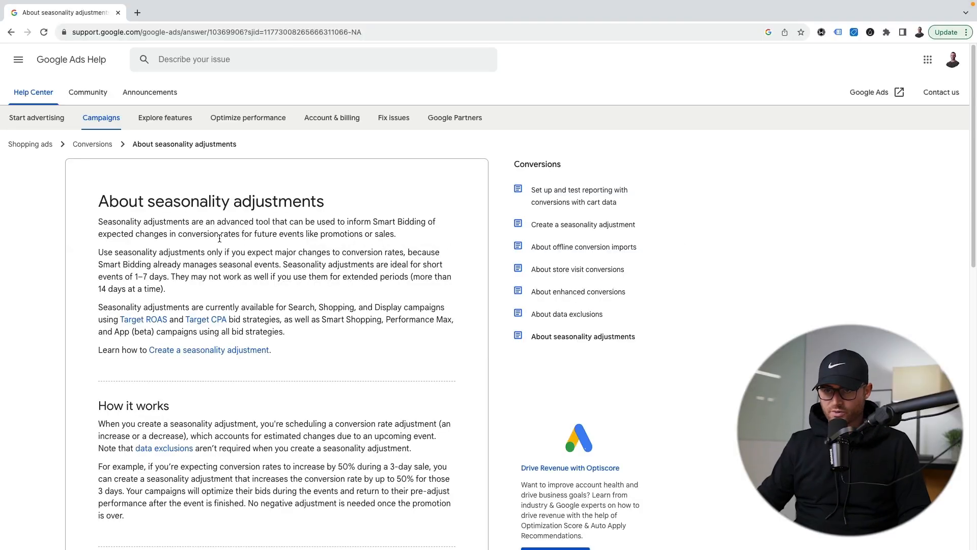
Read the seasonality adjustment article, highlighting the 50% conversion rate increase example.
double_click(110, 221)
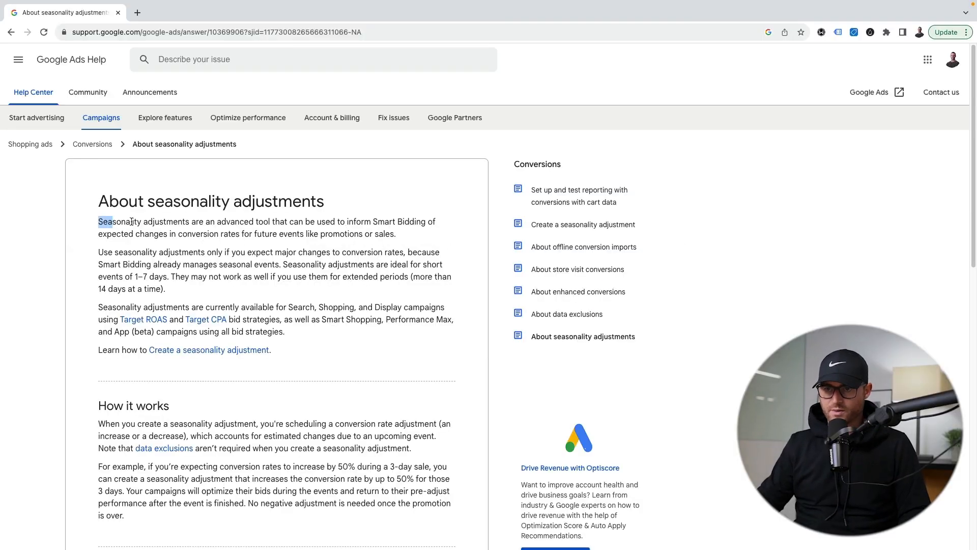
left_click_drag(98, 222, 362, 234)
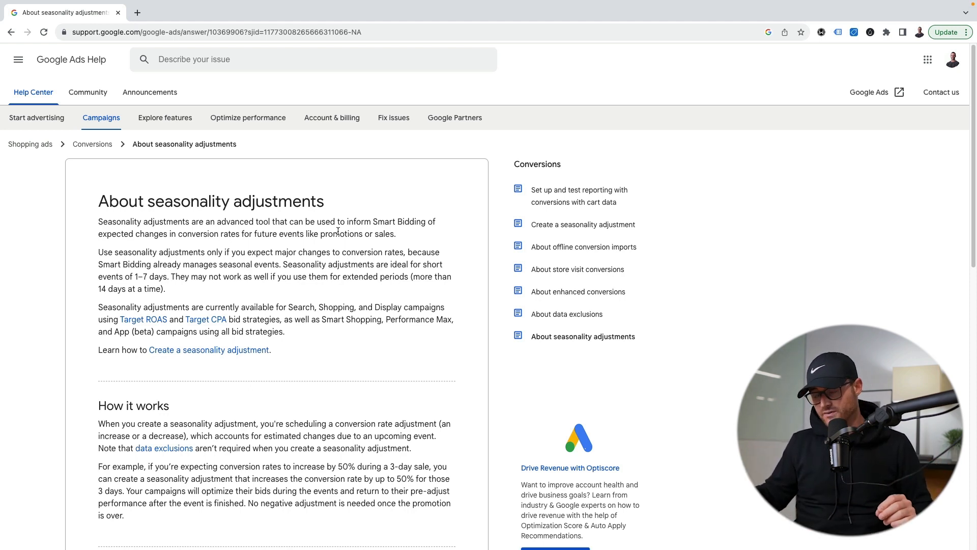
left_click_drag(98, 276, 191, 277)
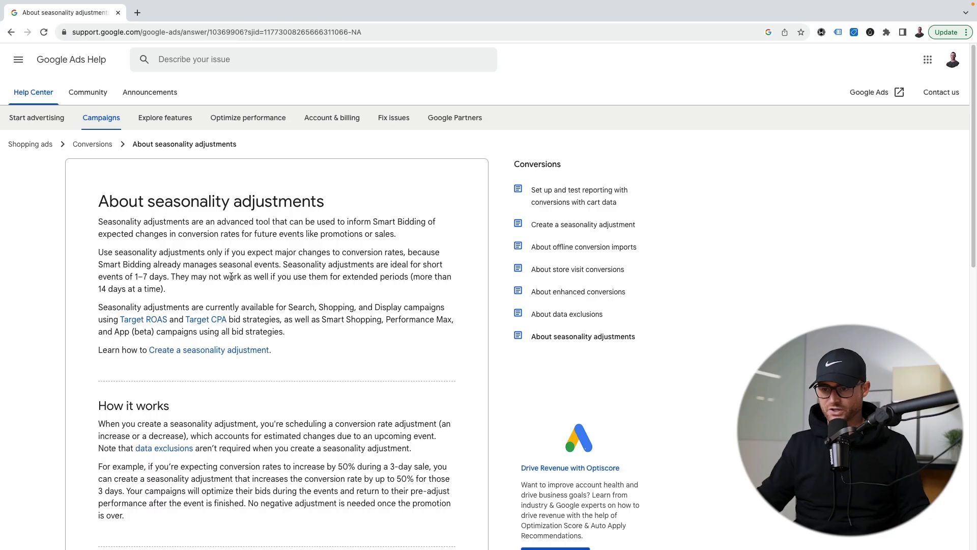
scroll("down", 3)
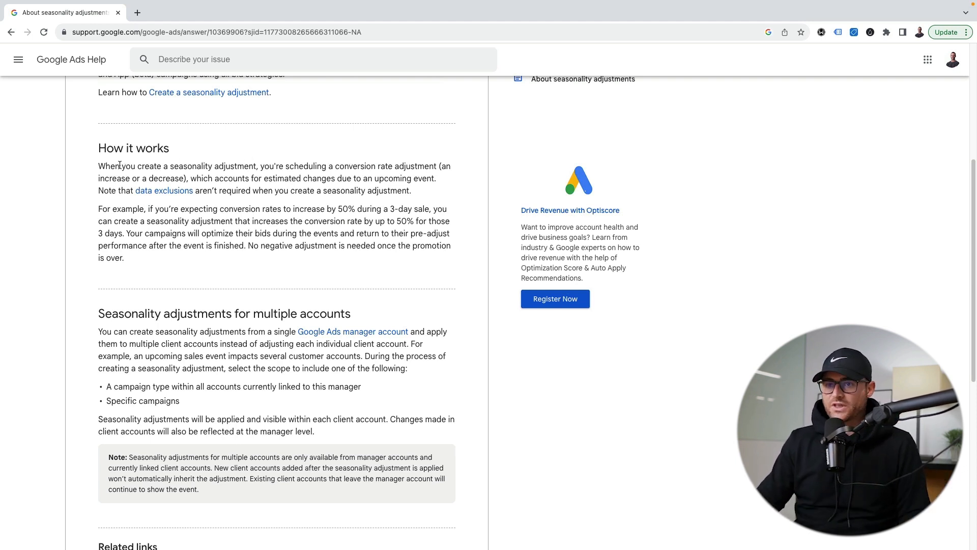
left_click_drag(98, 166, 230, 166)
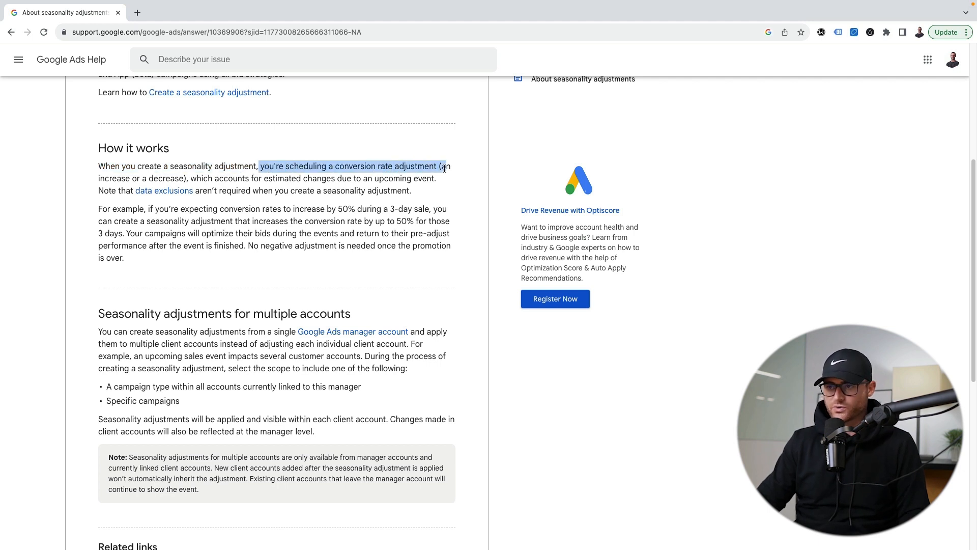
scroll("down", 3)
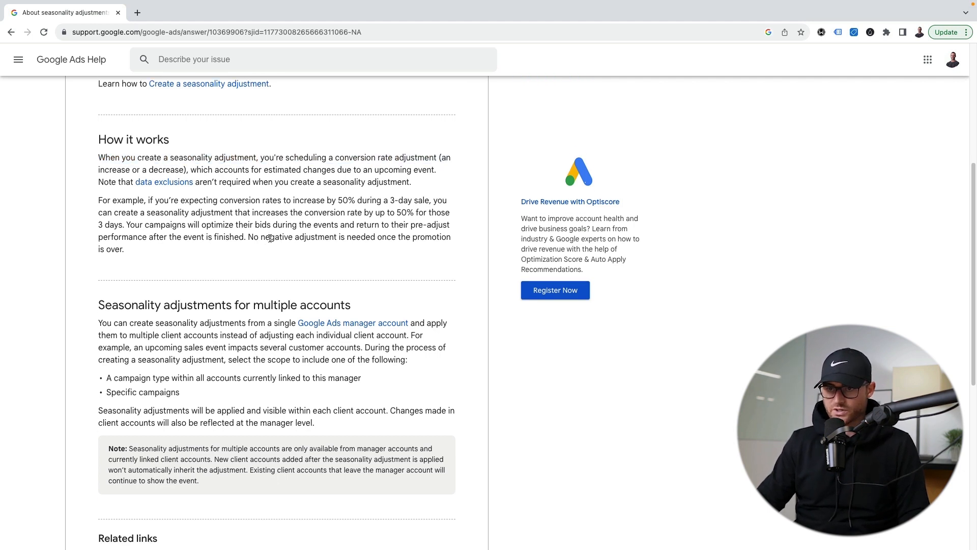
scroll("down", 3)
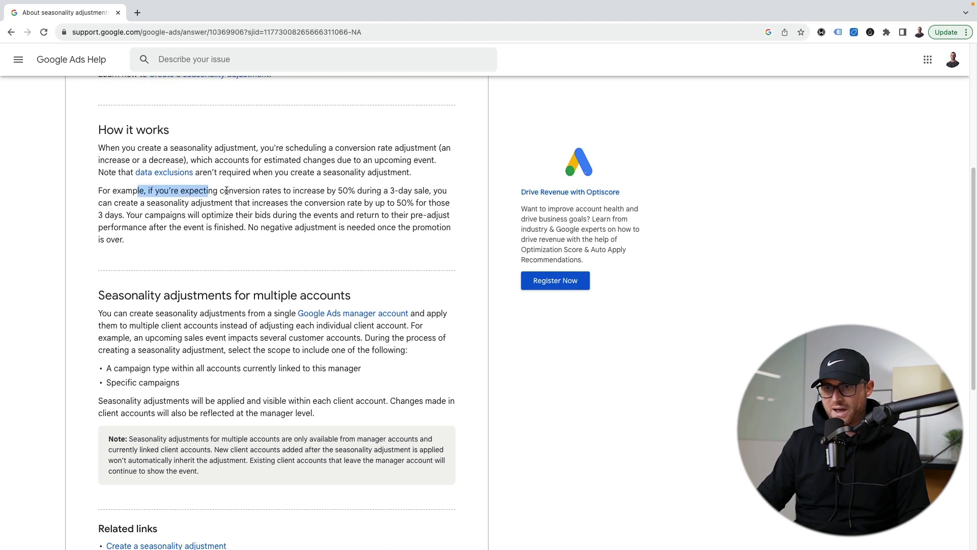
left_click_drag(211, 190, 349, 190)
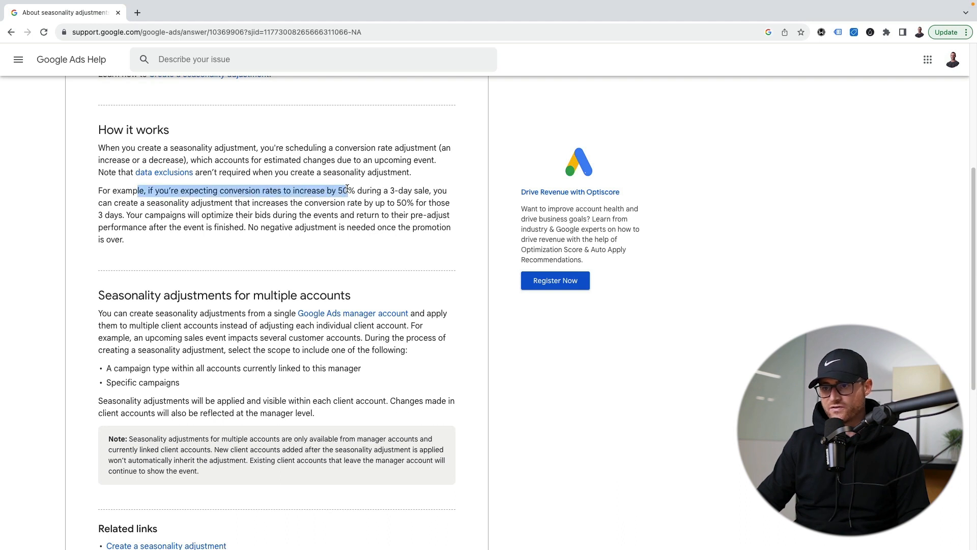
left_click_drag(349, 189, 437, 190)
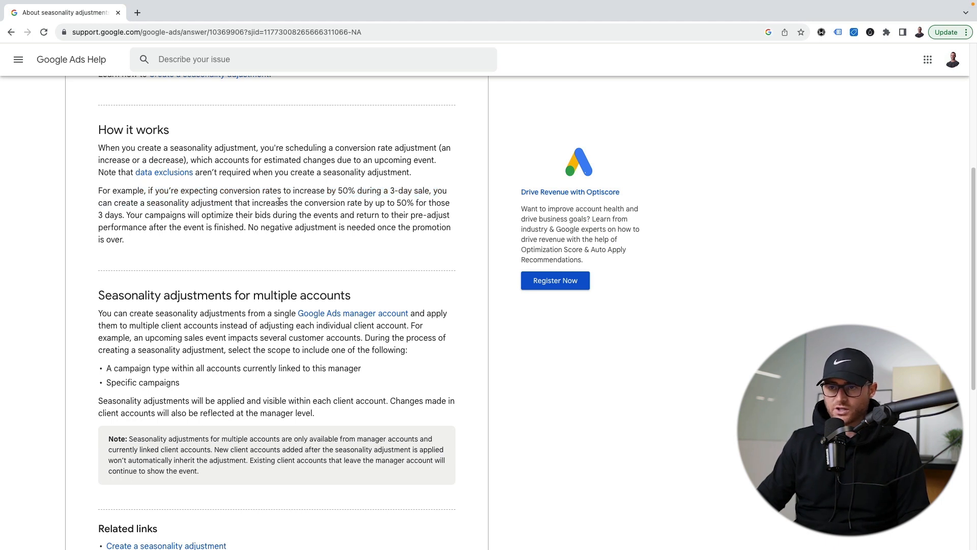
left_click_drag(314, 202, 408, 202)
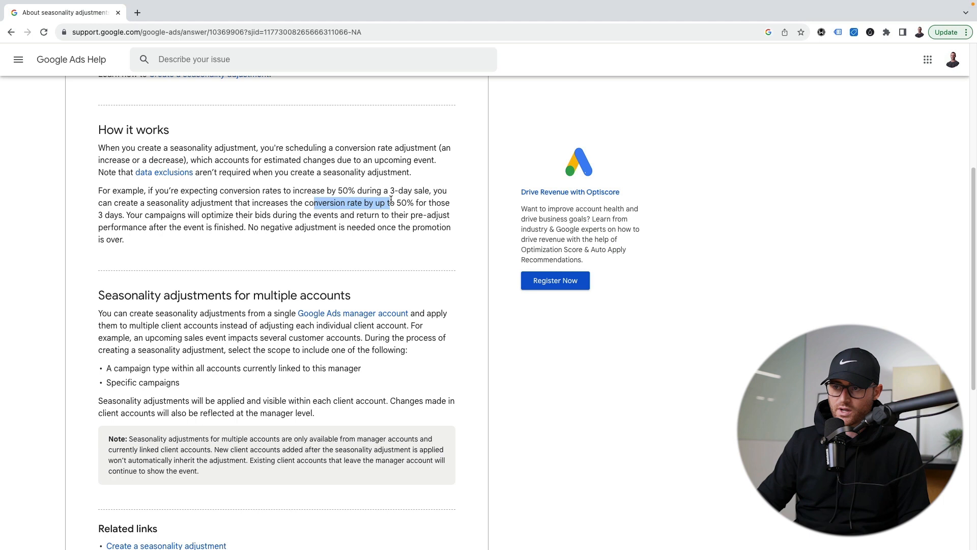
left_click_drag(391, 203, 298, 214)
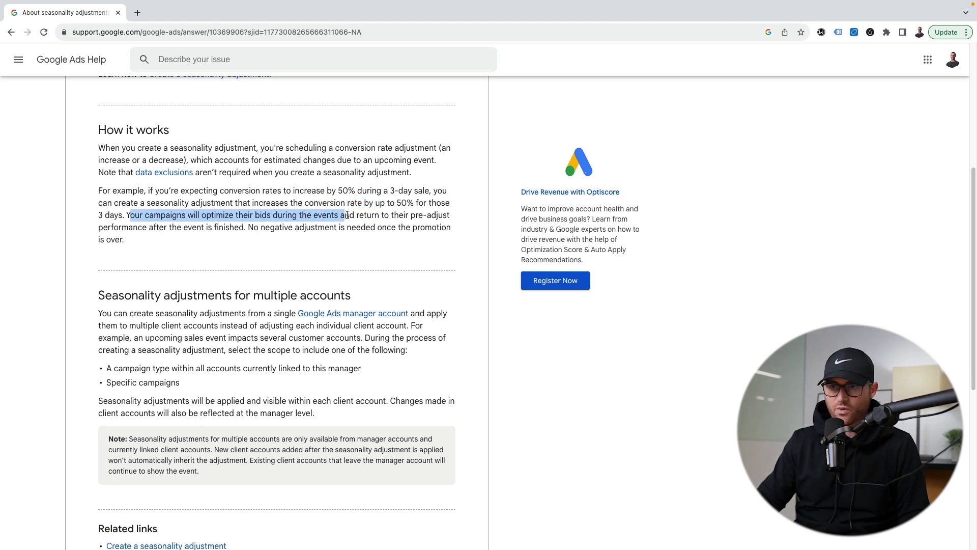
left_click(233, 232)
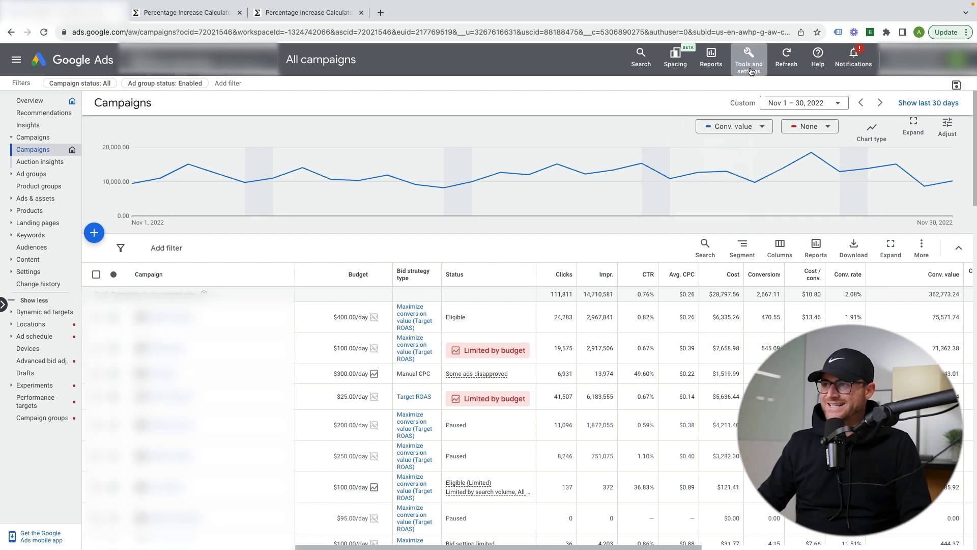
Go to Tools and settings, then Bid strategies, then Advanced controls.
left_click(748, 57)
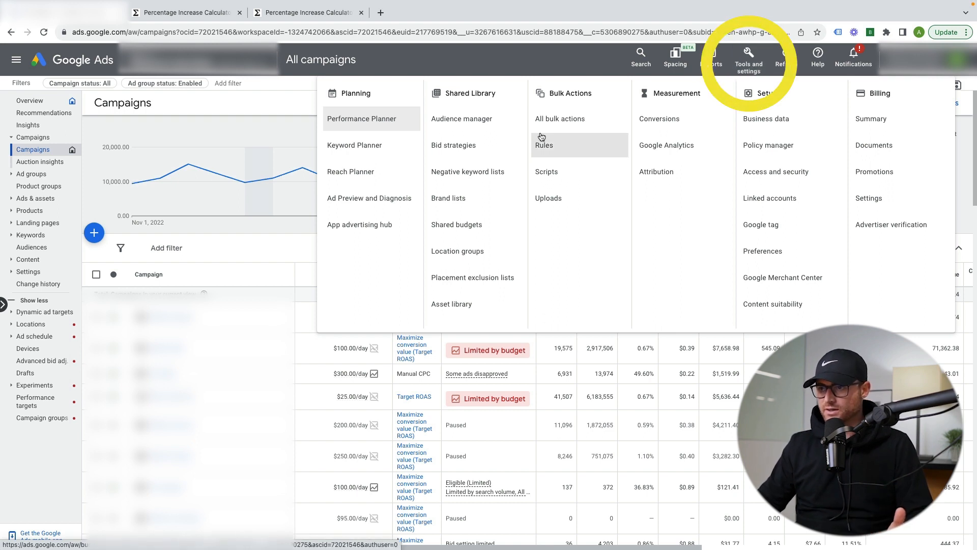
mouse_move(454, 145)
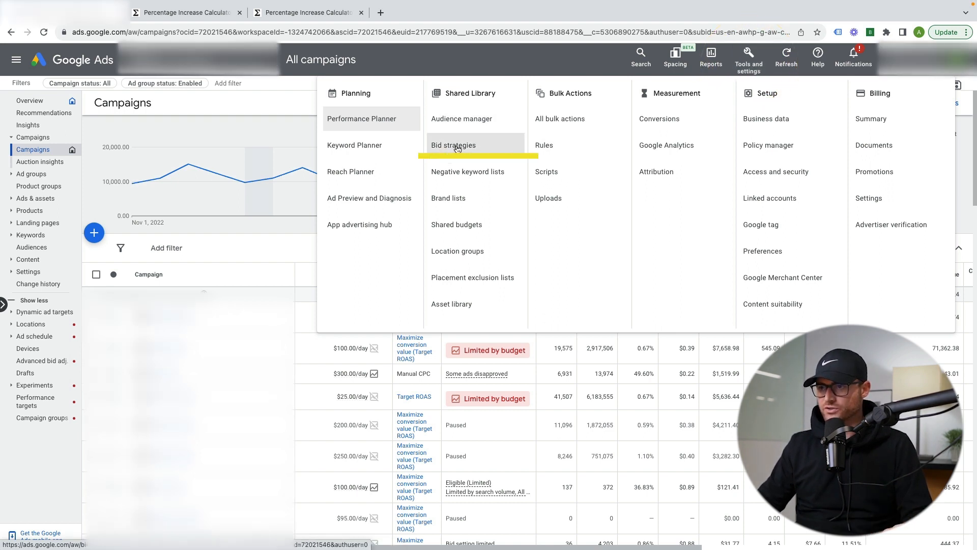
left_click(453, 145)
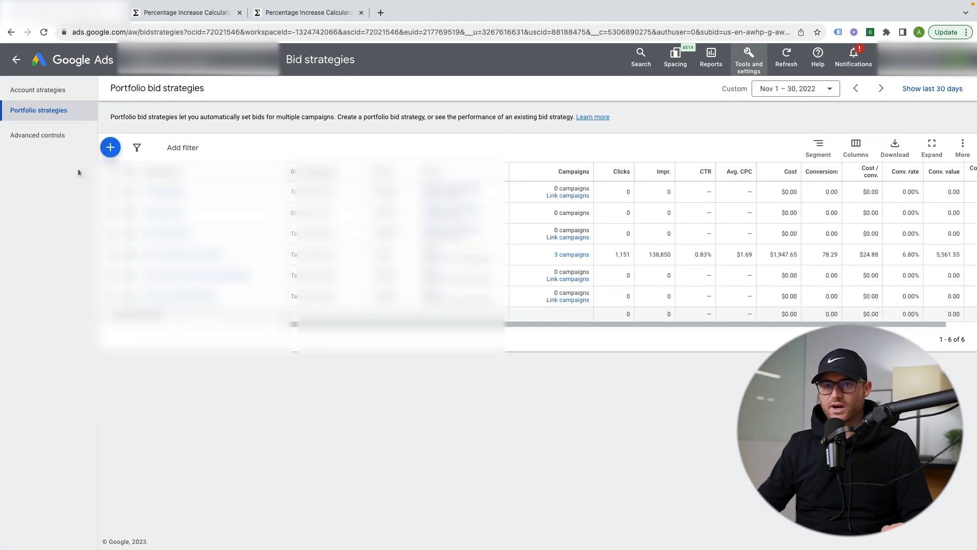
left_click(37, 135)
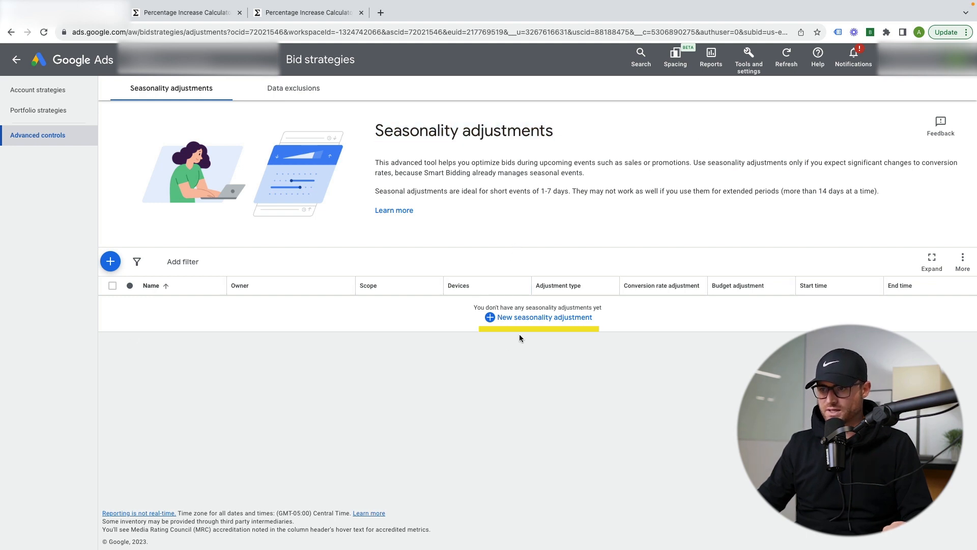
Create a Conversion rate seasonality adjustment named 'Black Friday Test'.
left_click(543, 316)
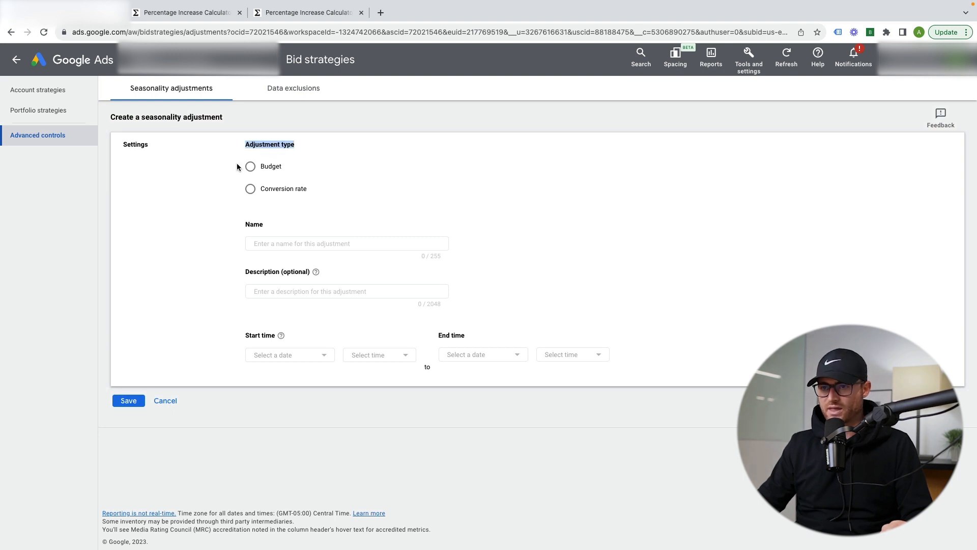
mouse_move(301, 222)
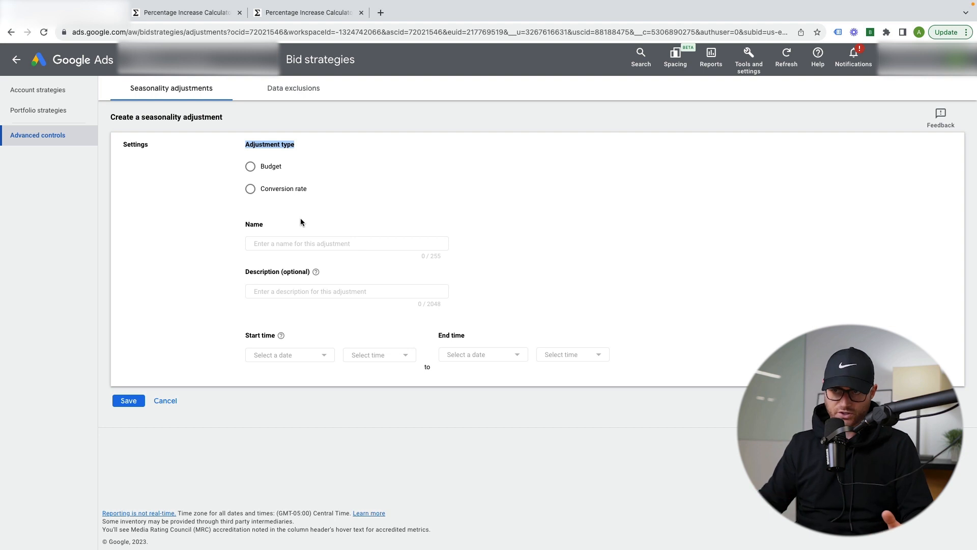
left_click(250, 188)
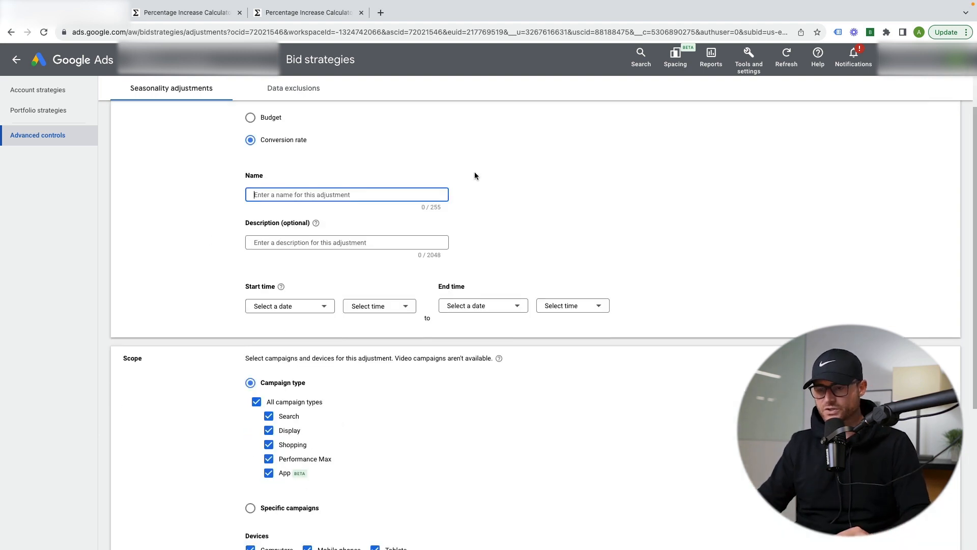
type("Black Friday Test")
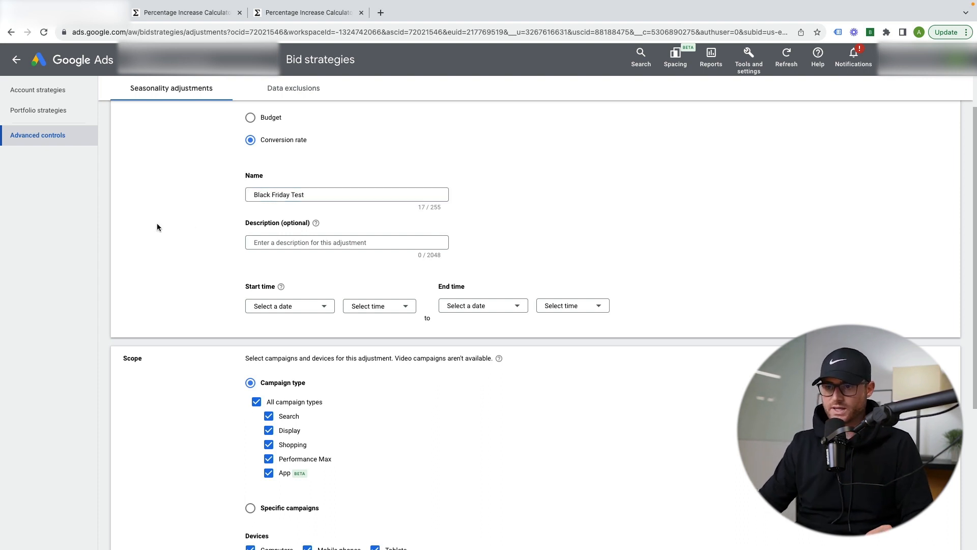
Set the adjustment's start and end to Nov 24, 2023, 12:00 AM.
left_click(289, 305)
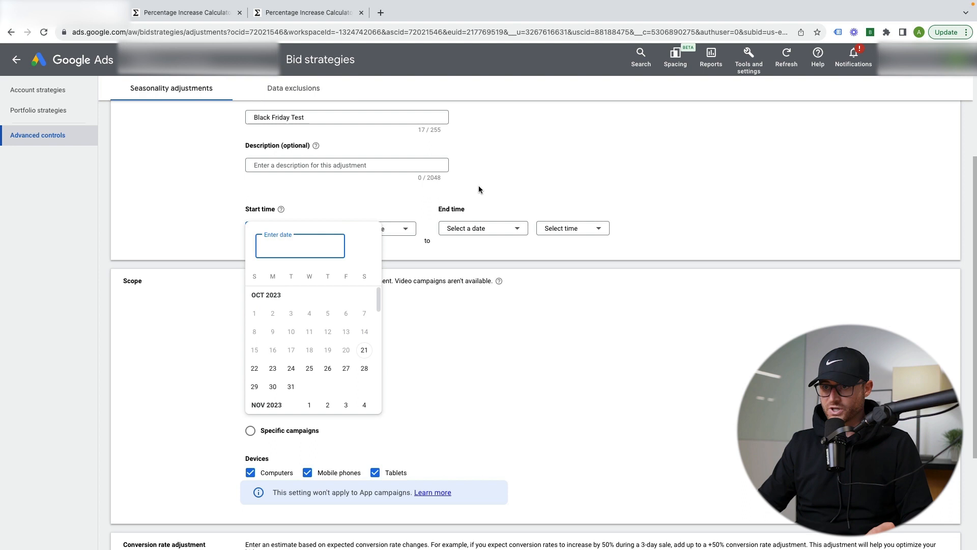
scroll("down", 3)
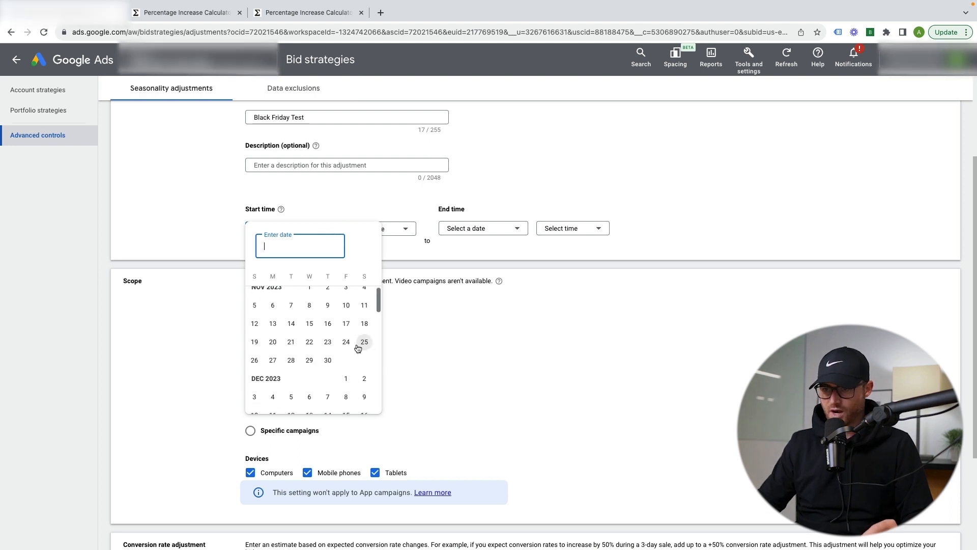
left_click(346, 341)
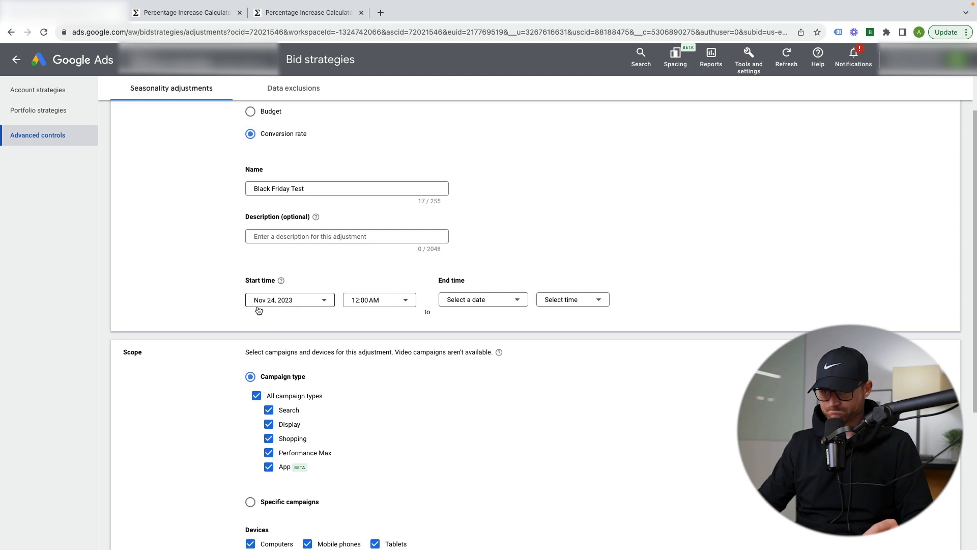
left_click(483, 299)
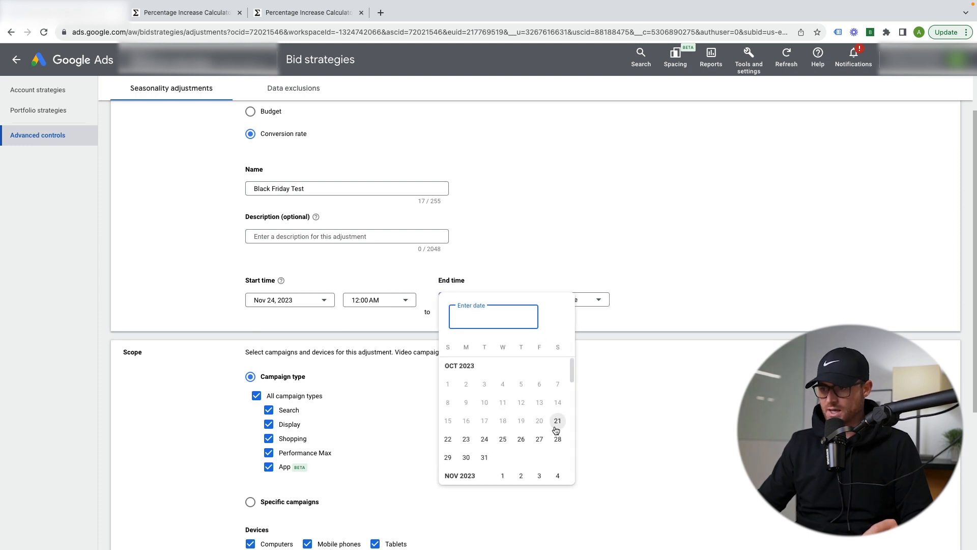
scroll("down", 3)
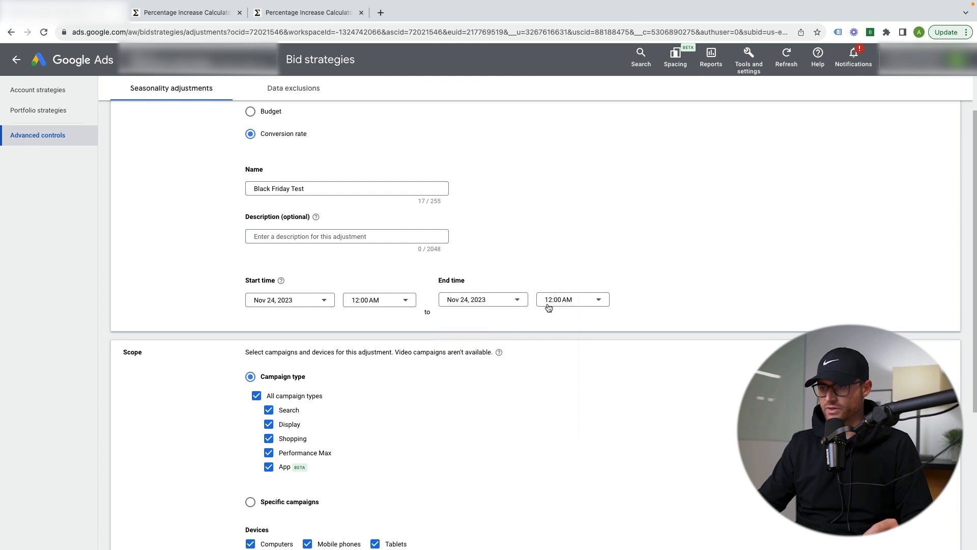
left_click(569, 299)
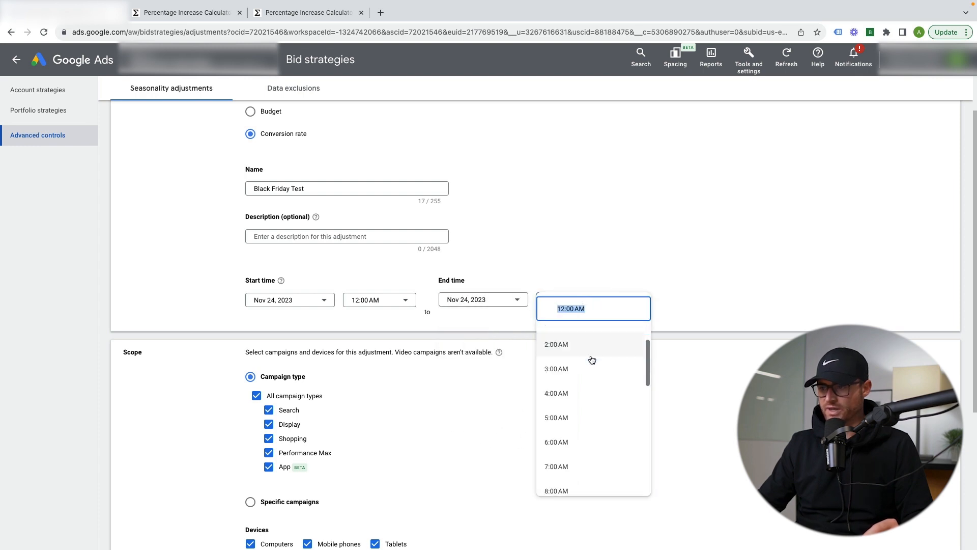
left_click(570, 309)
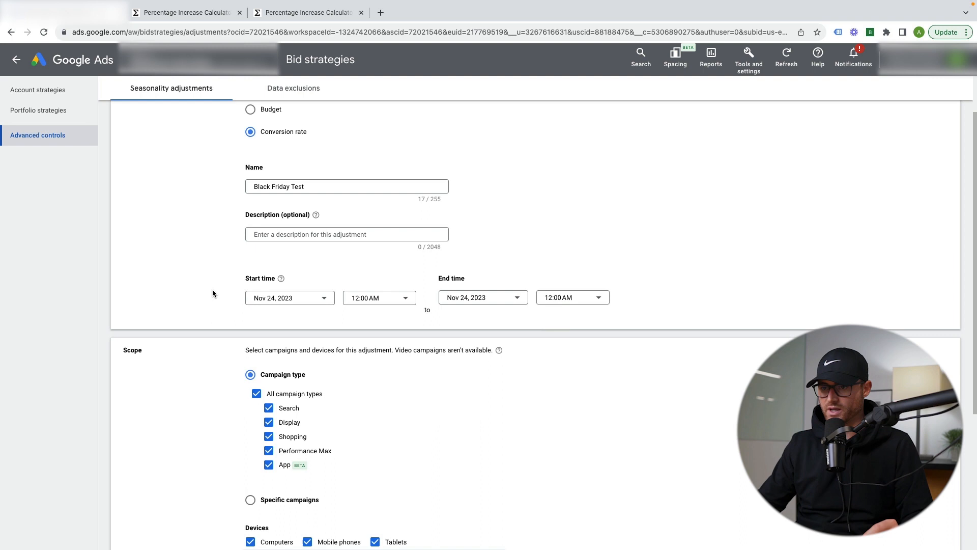
scroll("down", 3)
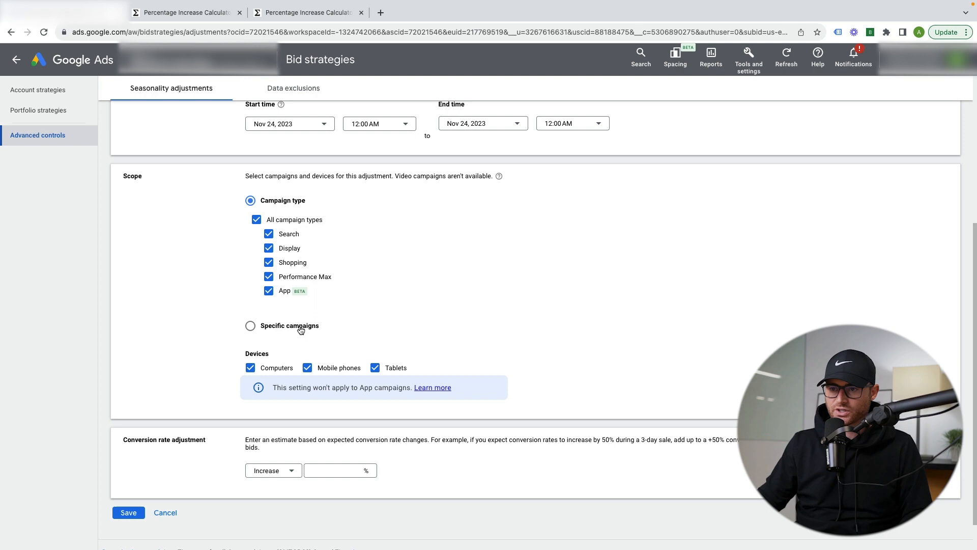
left_click(250, 325)
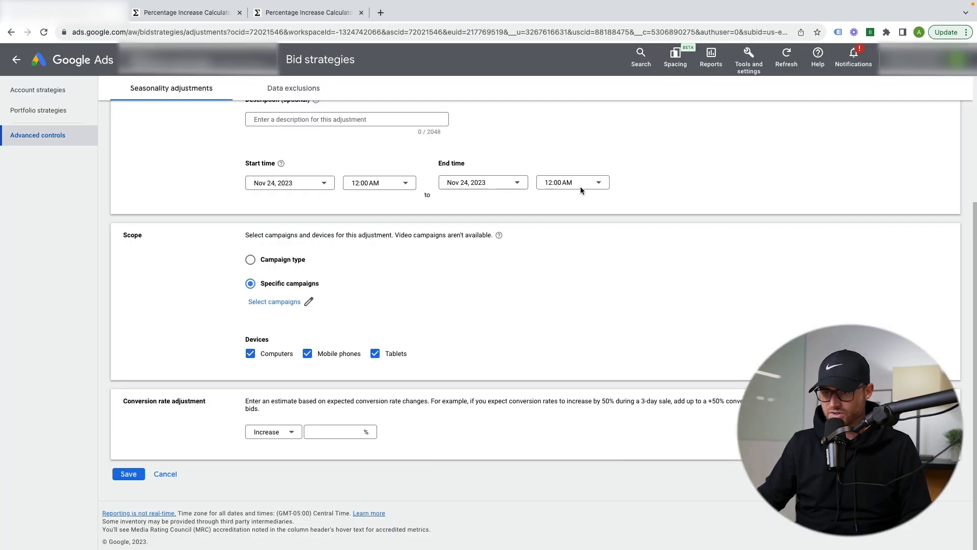
left_click(250, 259)
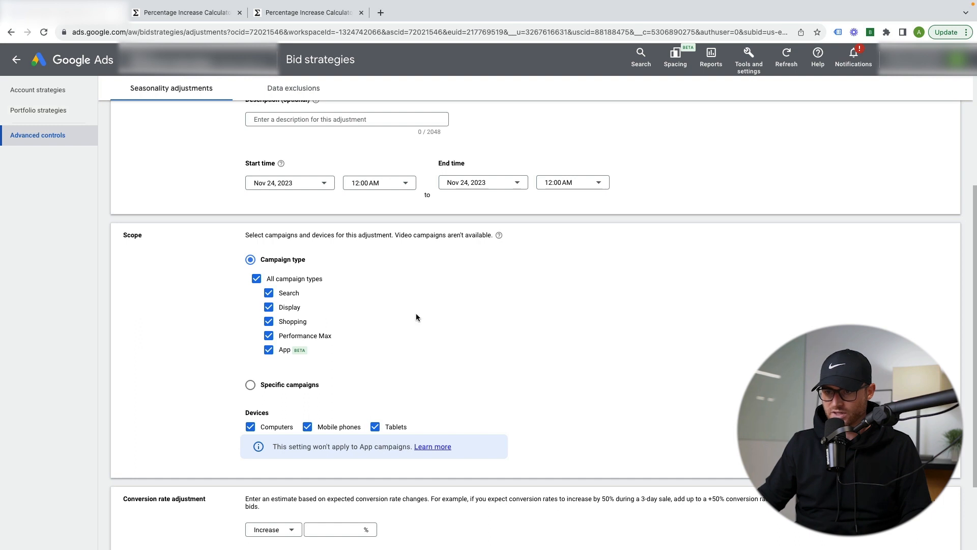
scroll("down", 3)
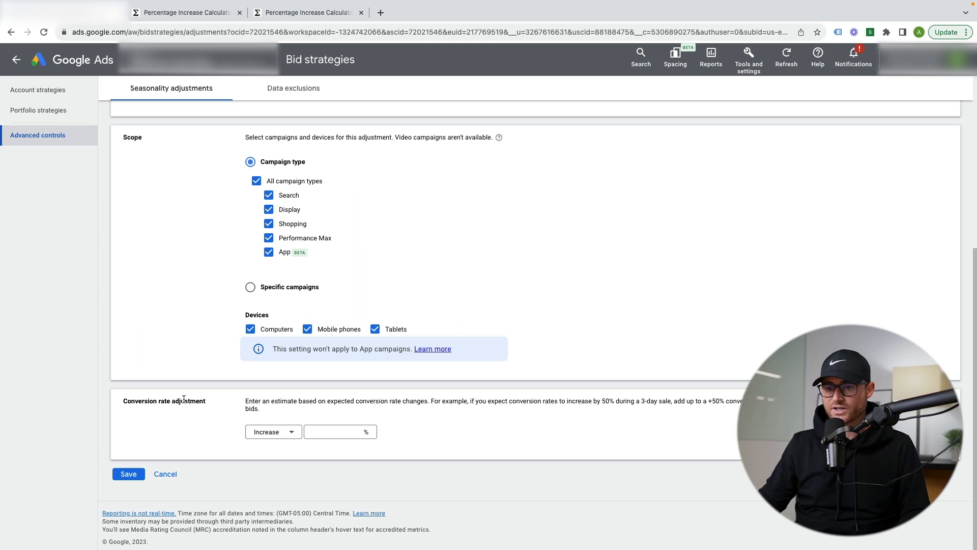
double_click(163, 401)
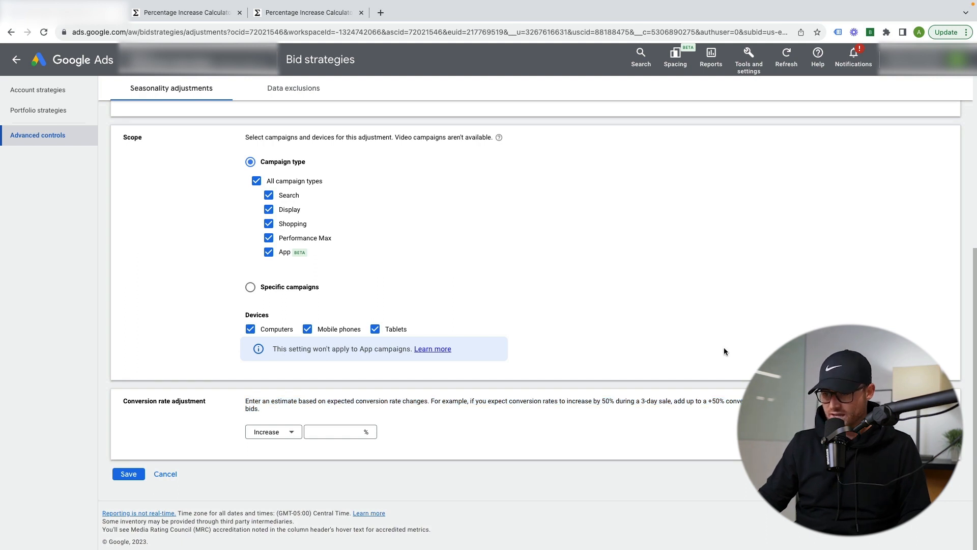
left_click_drag(245, 400, 466, 400)
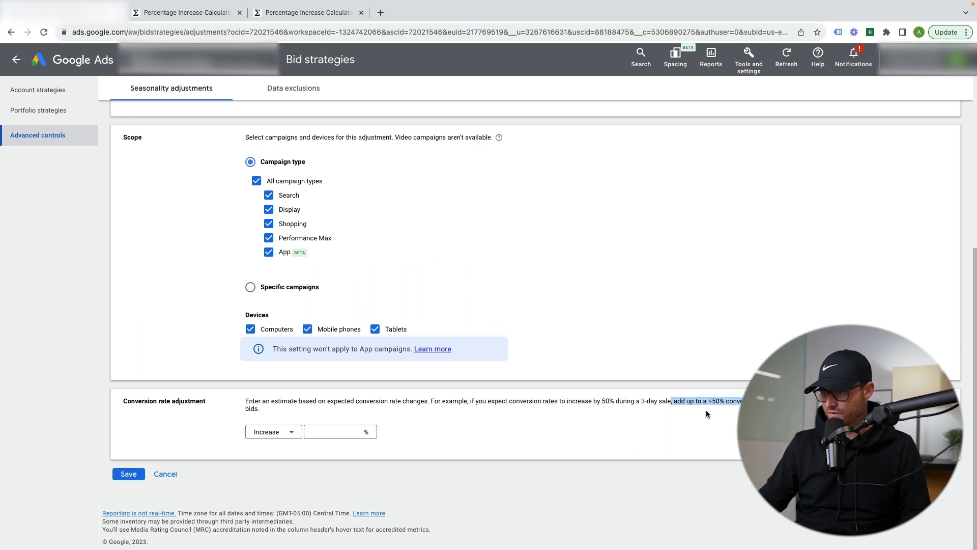
mouse_move(641, 449)
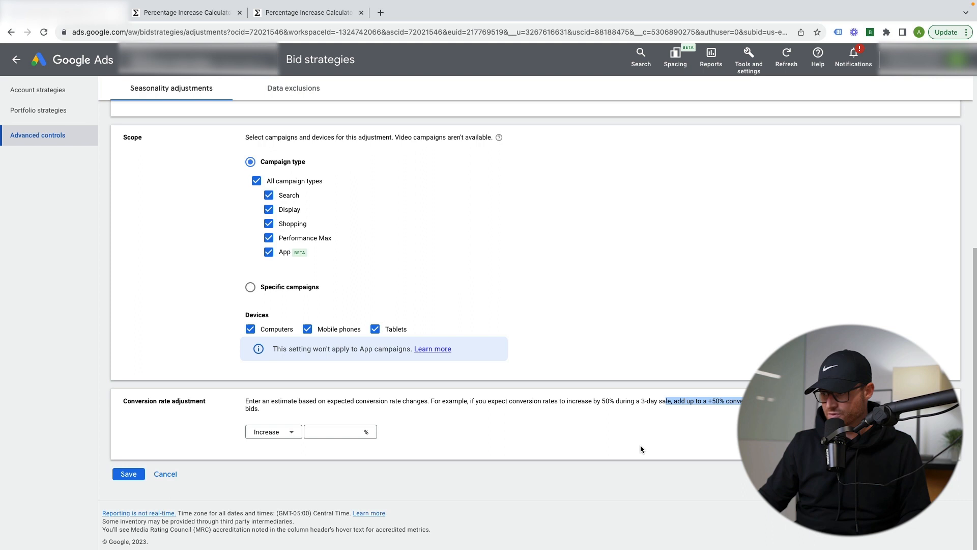
Enter a 50% conversion rate increase.
left_click(337, 431)
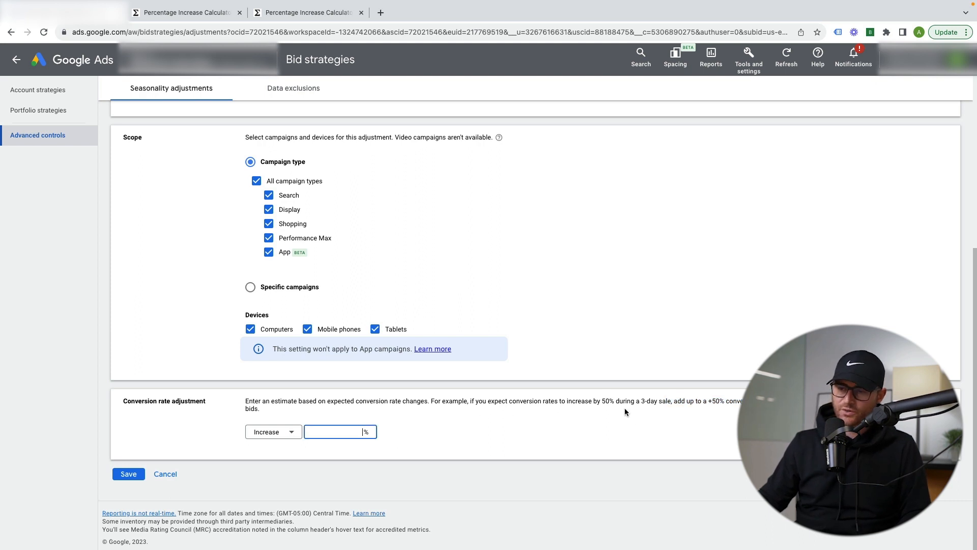
type("50")
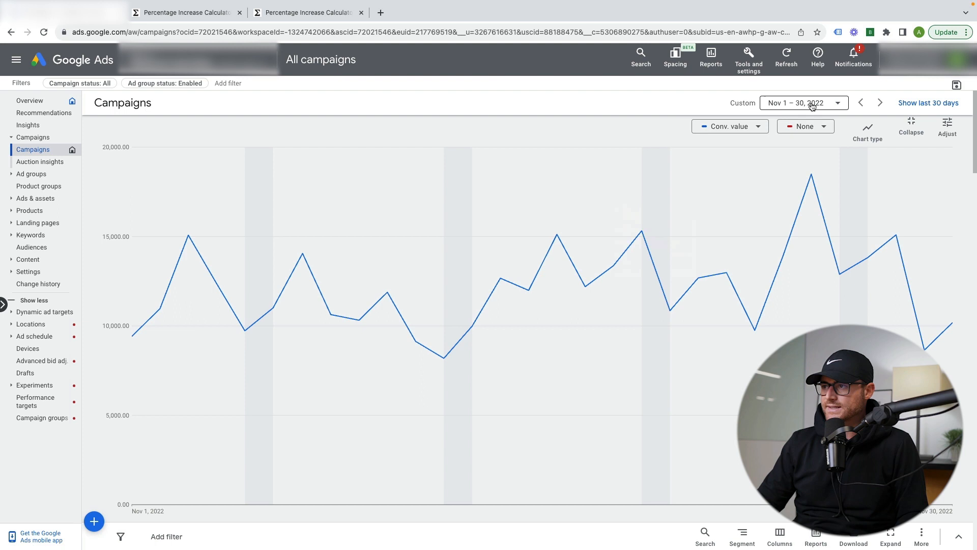
mouse_move(810, 176)
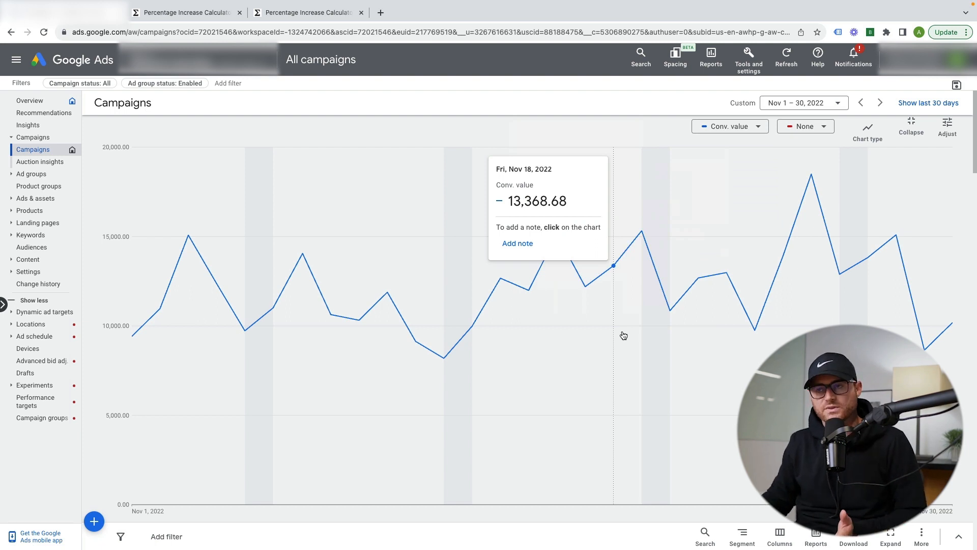
Chart November 2022 conversion rate and switch the graph to weekly grouping.
left_click(729, 126)
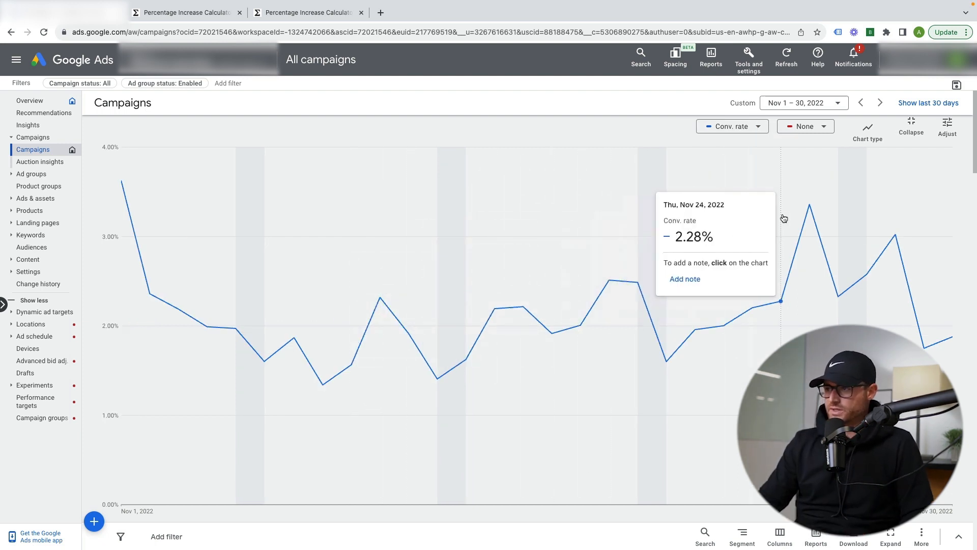
mouse_move(809, 219)
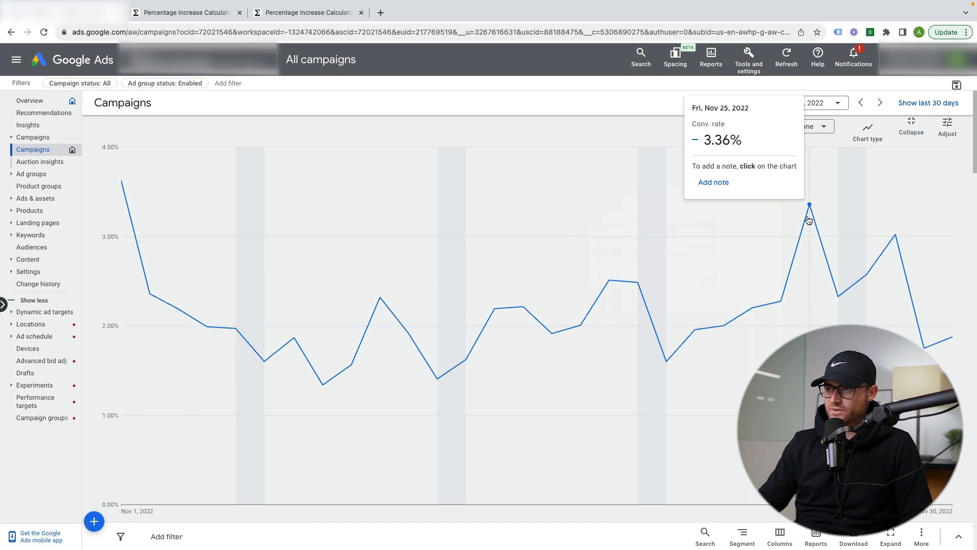
mouse_move(779, 301)
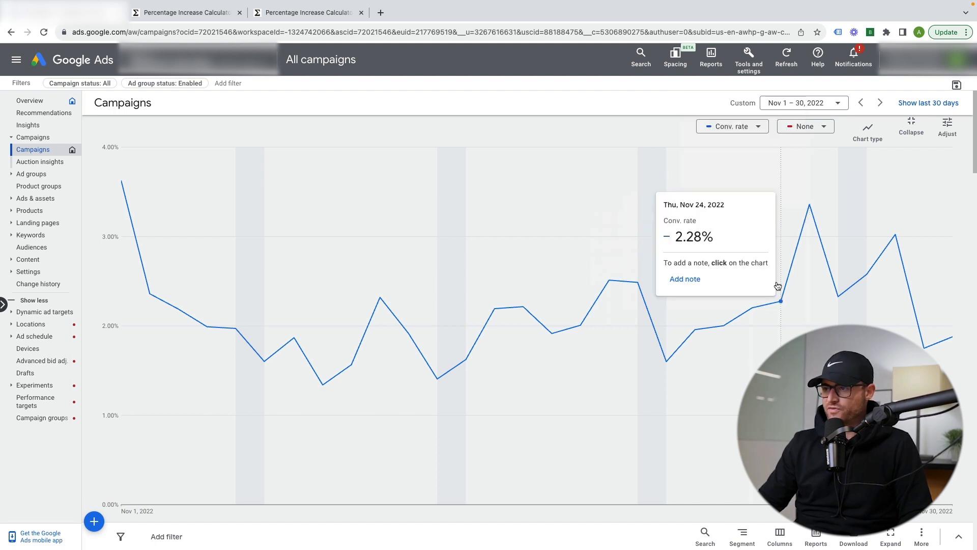
mouse_move(580, 324)
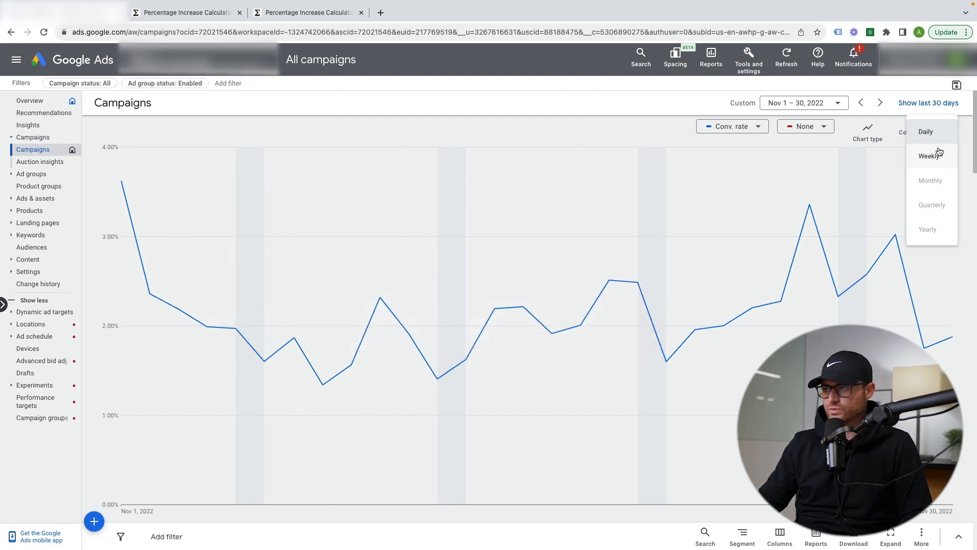
left_click(930, 155)
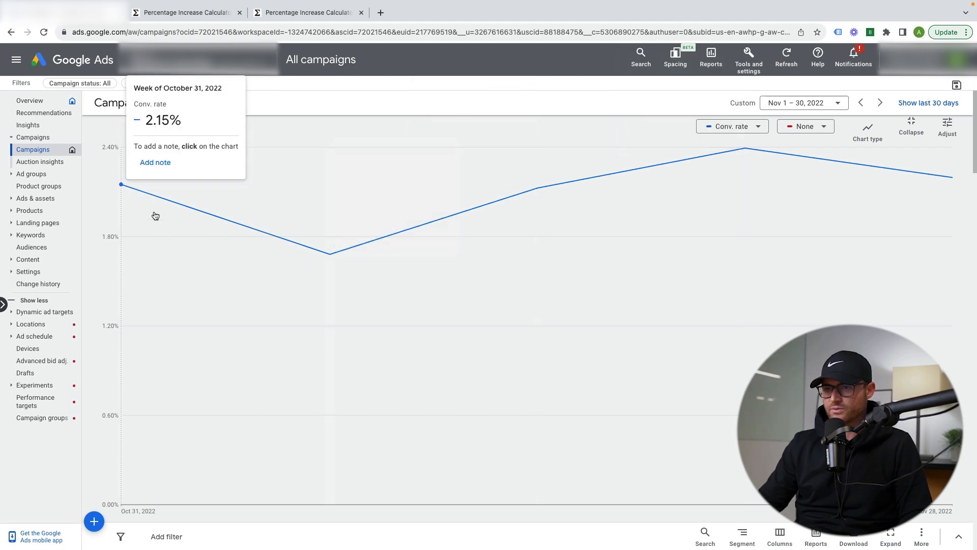
mouse_move(592, 178)
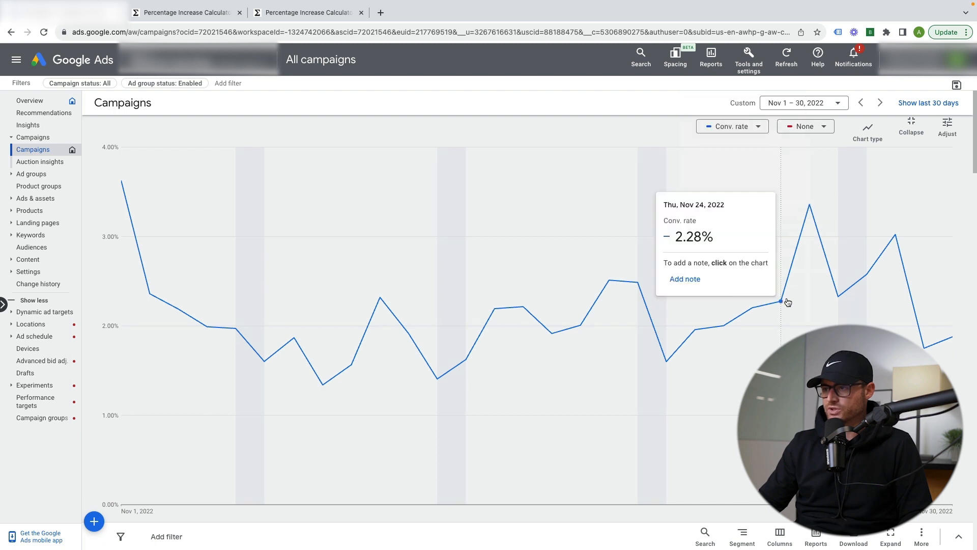
mouse_move(752, 310)
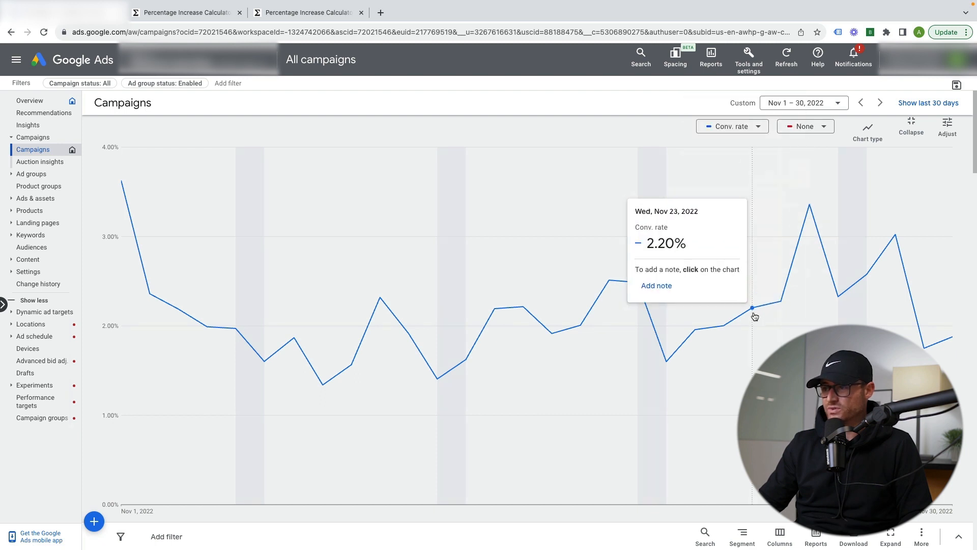
mouse_move(692, 328)
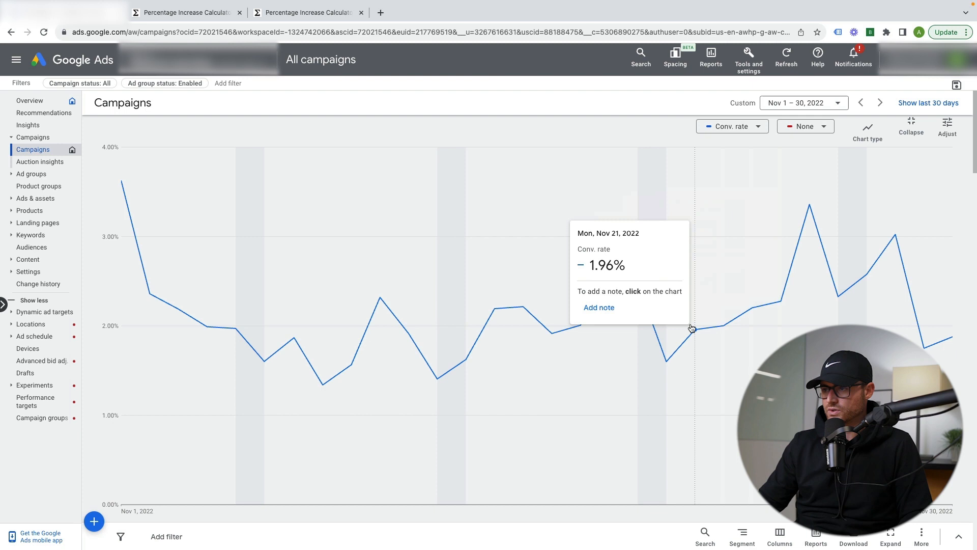
mouse_move(768, 307)
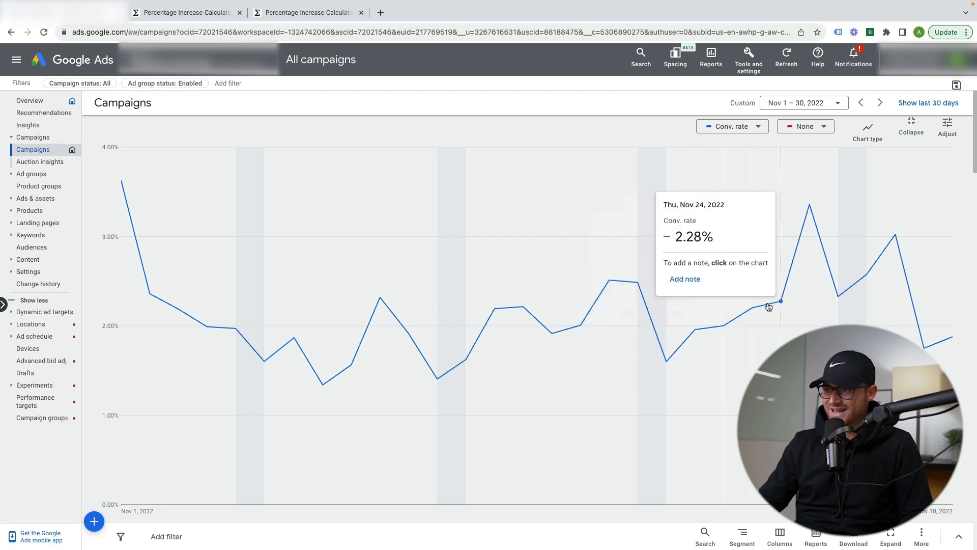
mouse_move(752, 313)
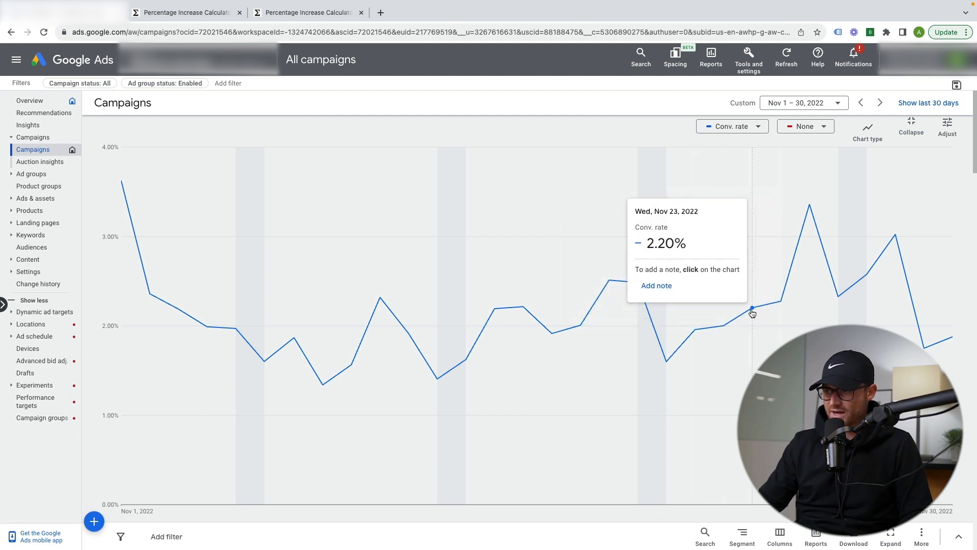
mouse_move(723, 325)
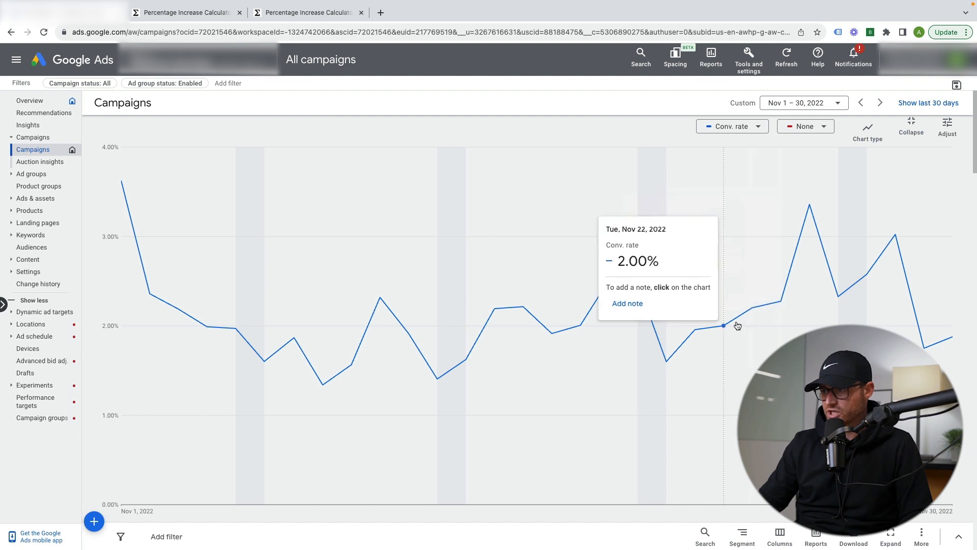
mouse_move(761, 311)
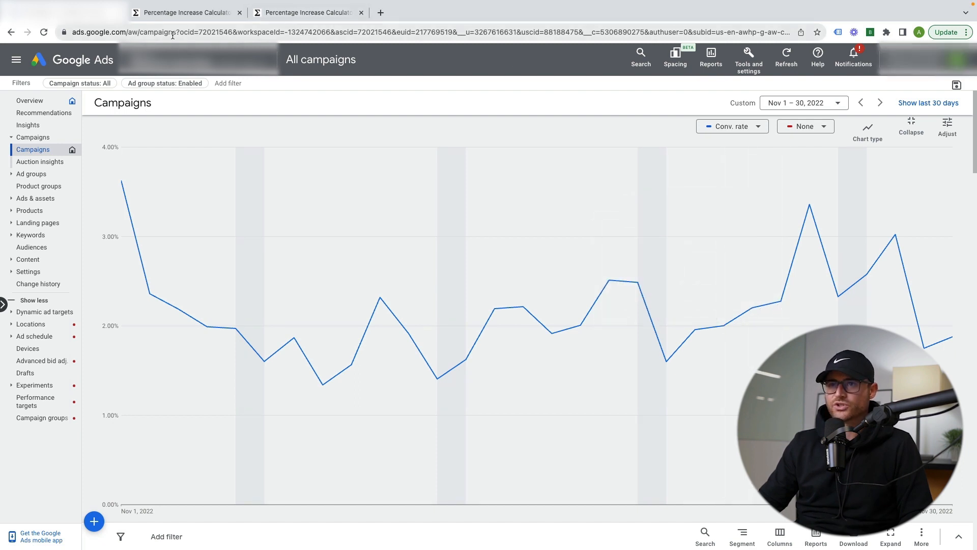
Calculate the percentage increase from 2.2 to 3.36, giving 52.7273%.
left_click(183, 12)
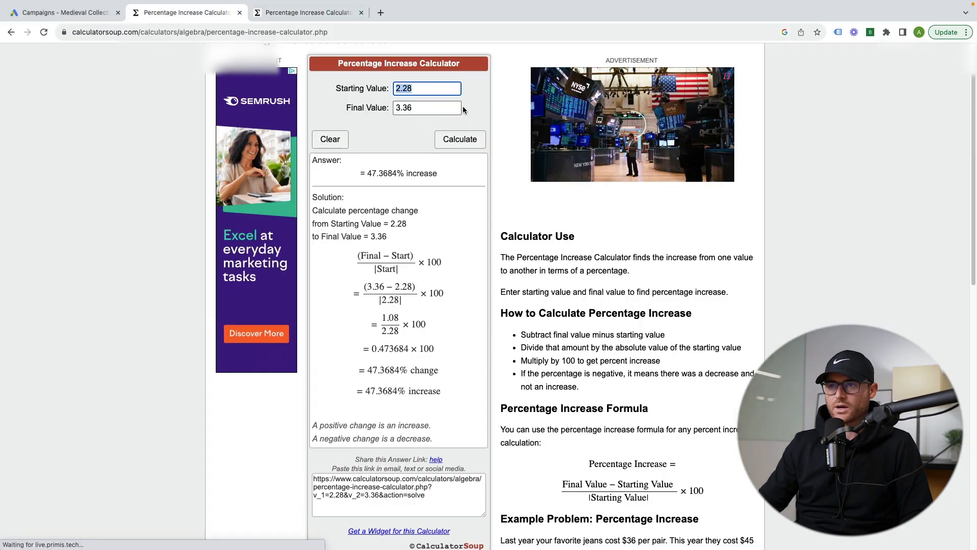
type("2.")
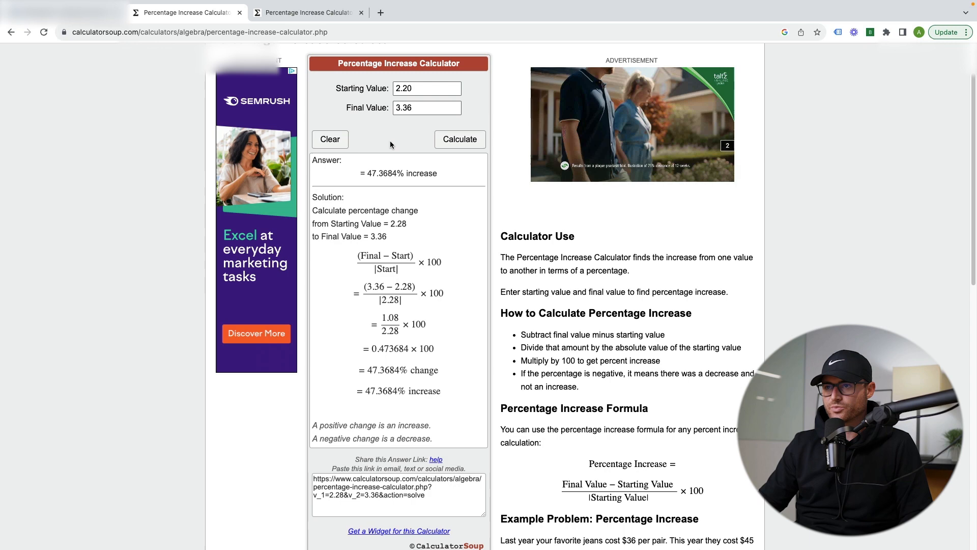
left_click(306, 12)
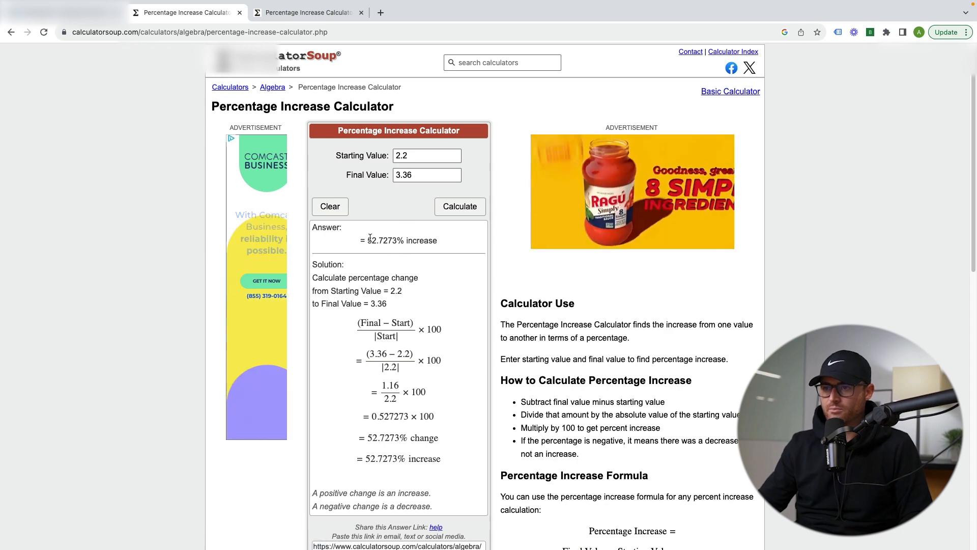
Return to the Google Ads chart and open the second metric selector.
left_click(308, 12)
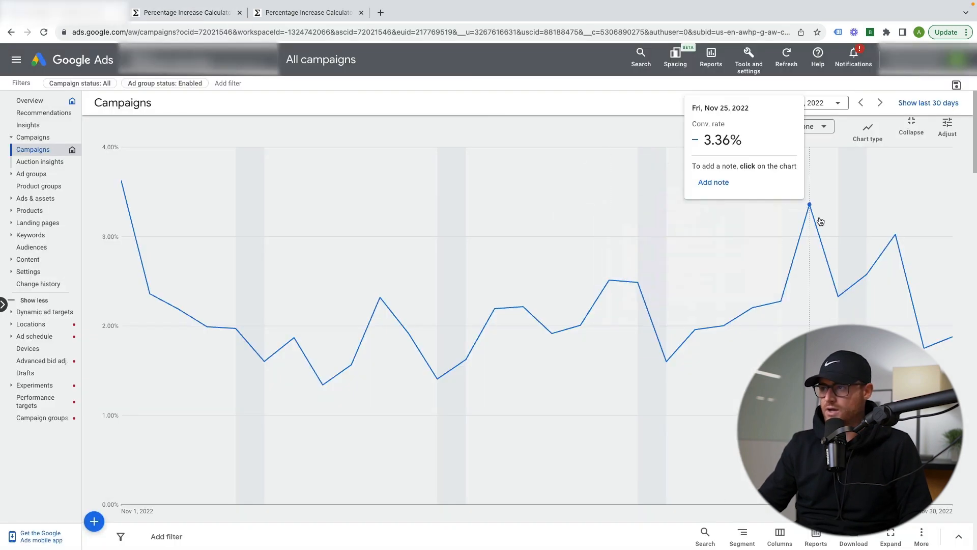
mouse_move(804, 227)
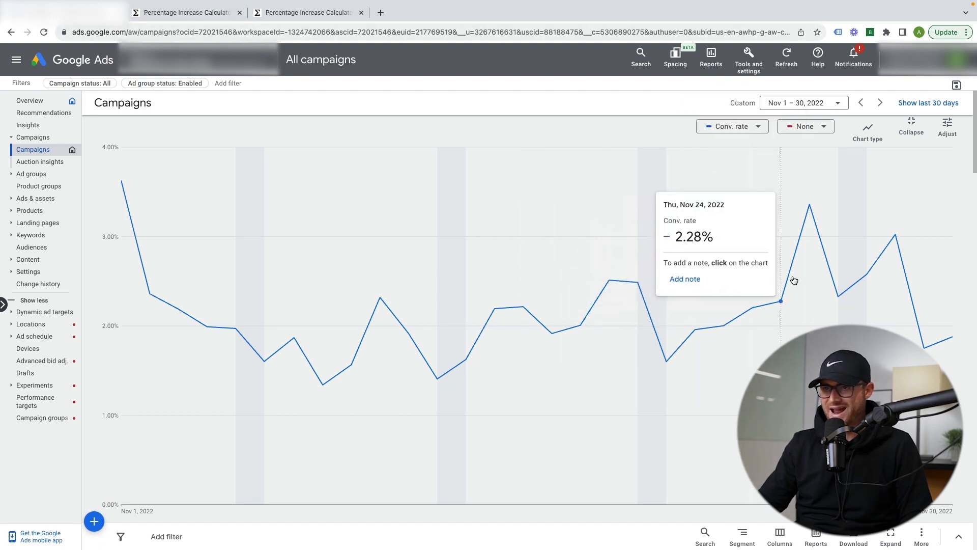
left_click(804, 126)
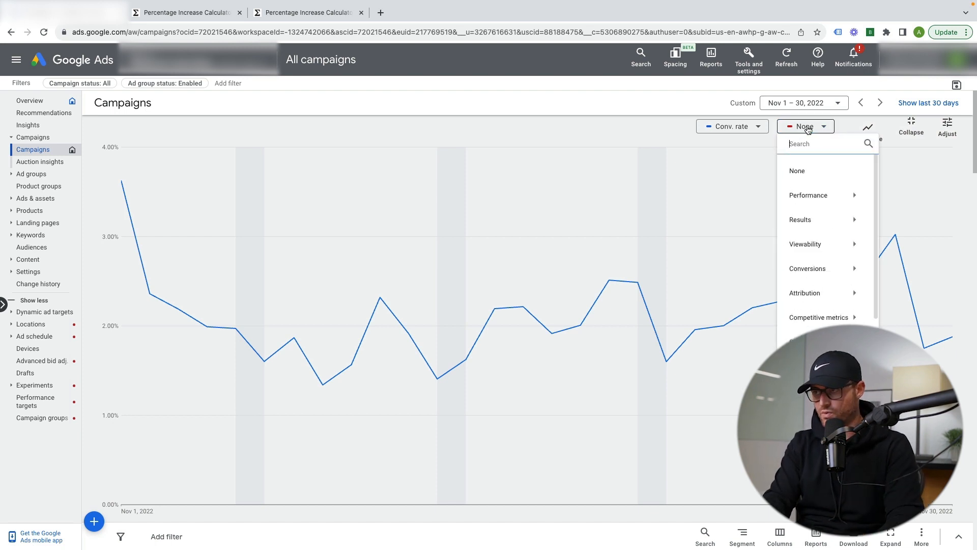
Plot Avg. CPC alongside conversion rate and compare the November days.
type("avg")
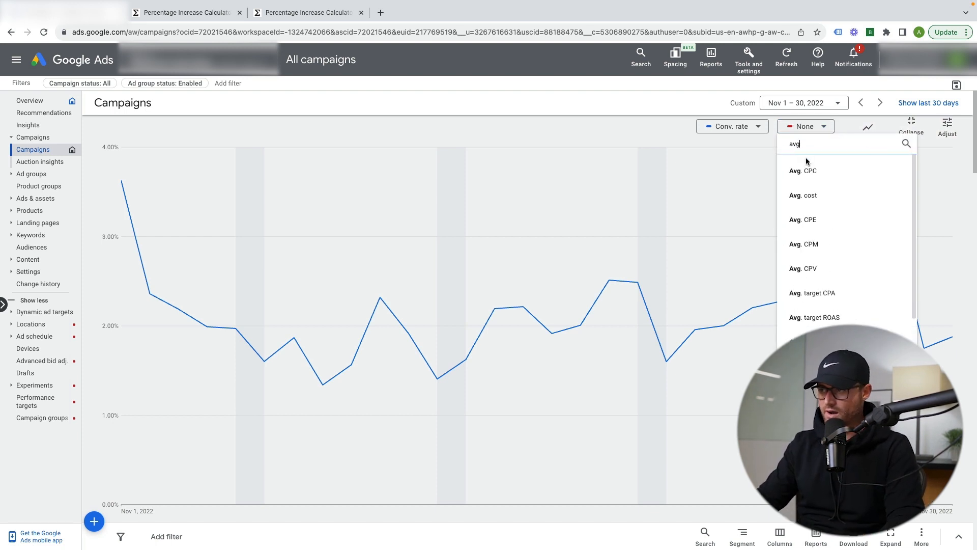
left_click(803, 171)
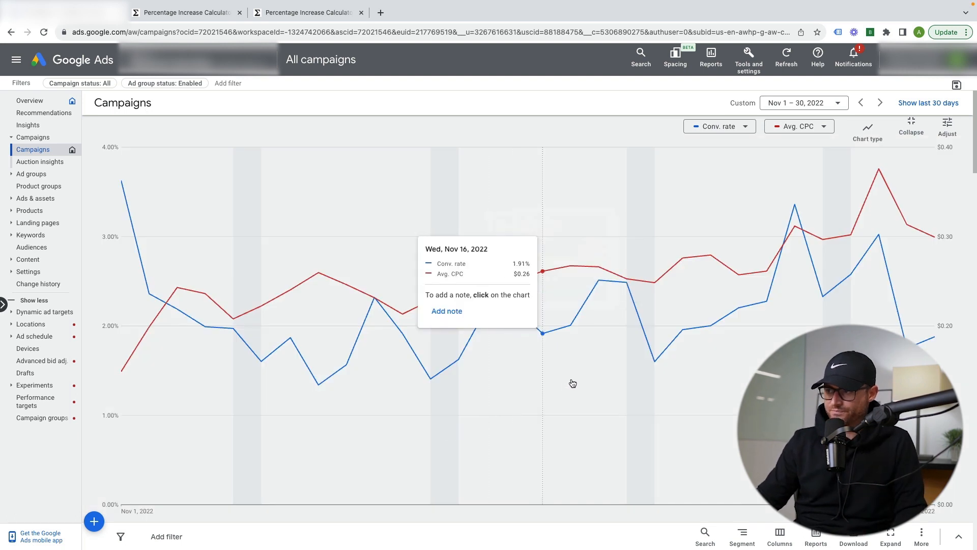
mouse_move(795, 236)
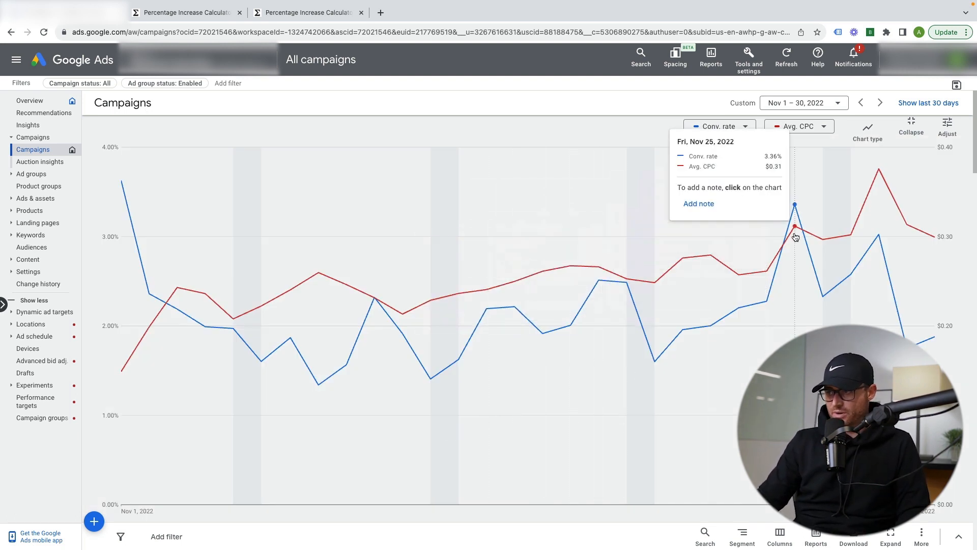
mouse_move(646, 288)
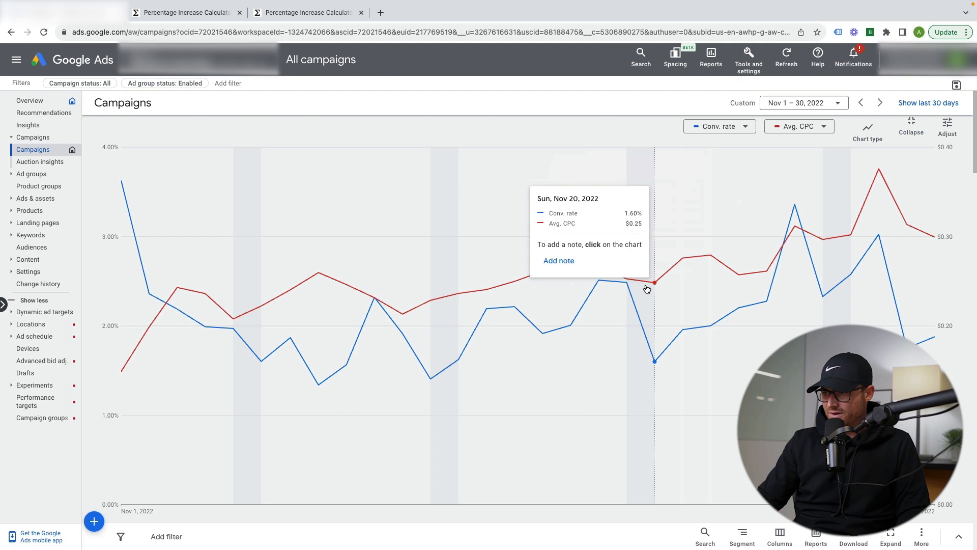
mouse_move(767, 276)
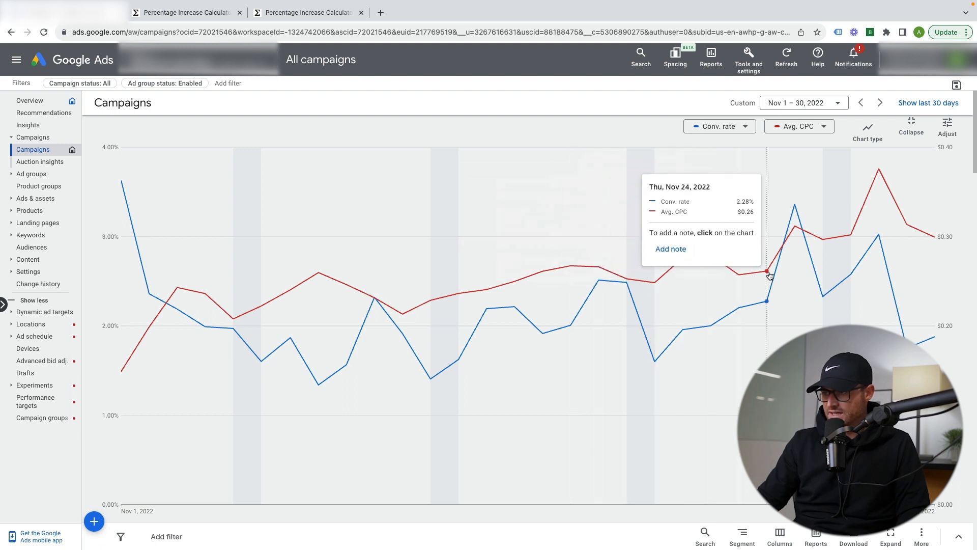
mouse_move(794, 238)
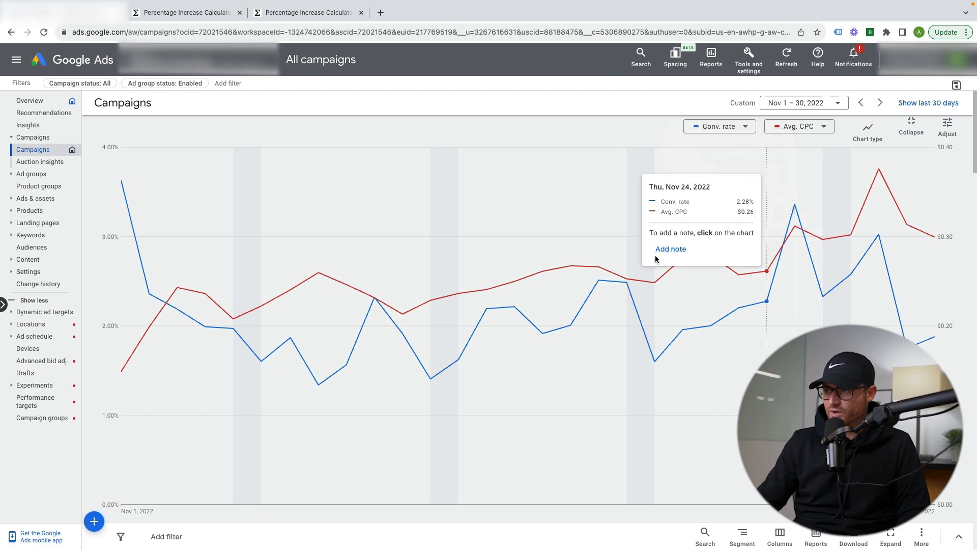
left_click(305, 12)
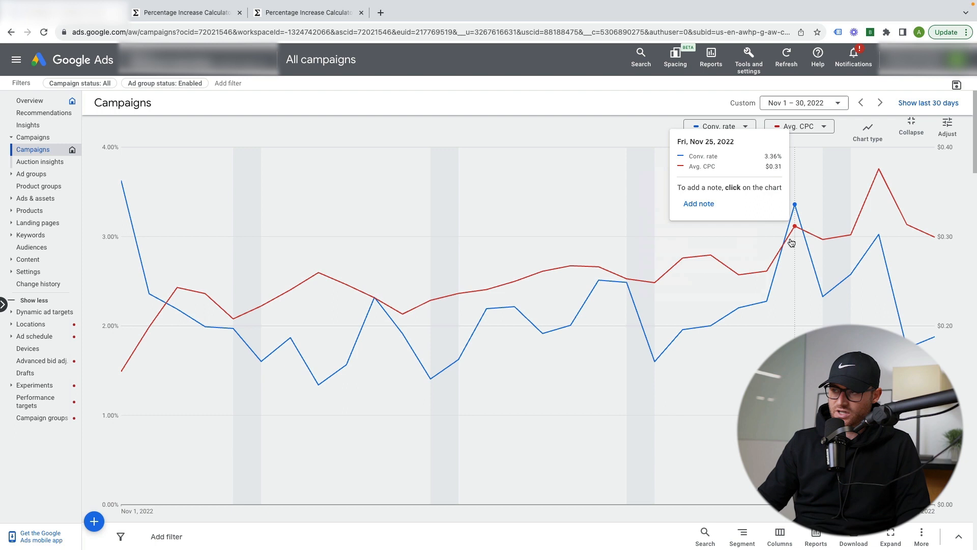
left_click(824, 127)
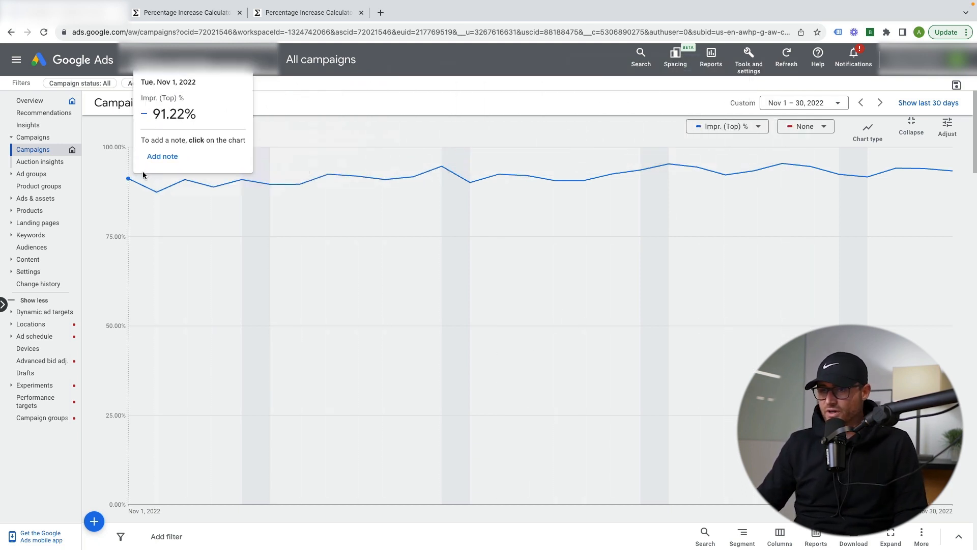
mouse_move(556, 177)
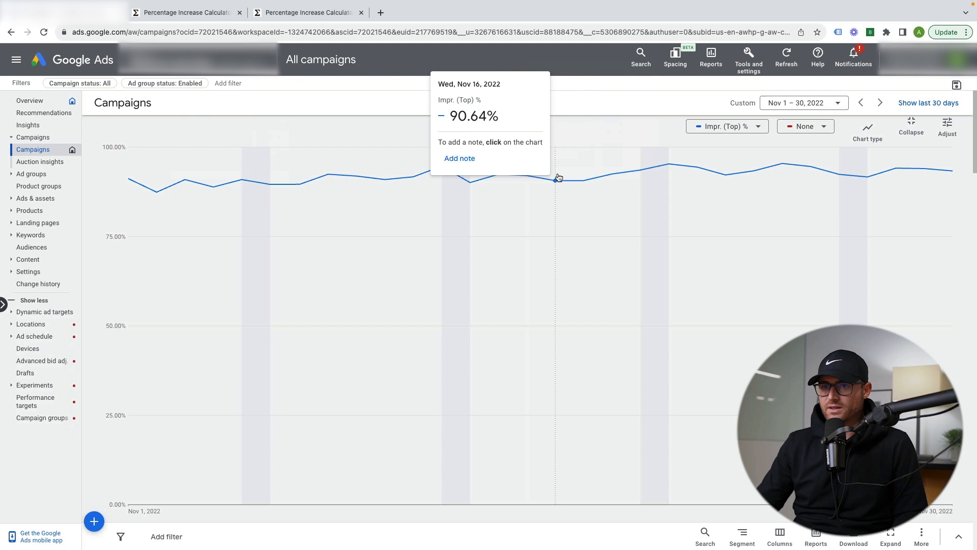
mouse_move(782, 164)
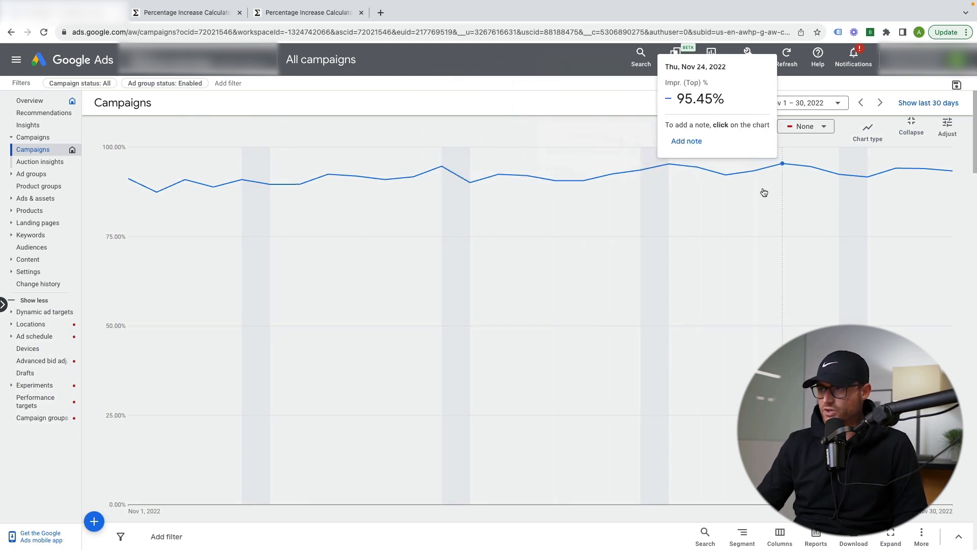
mouse_move(822, 174)
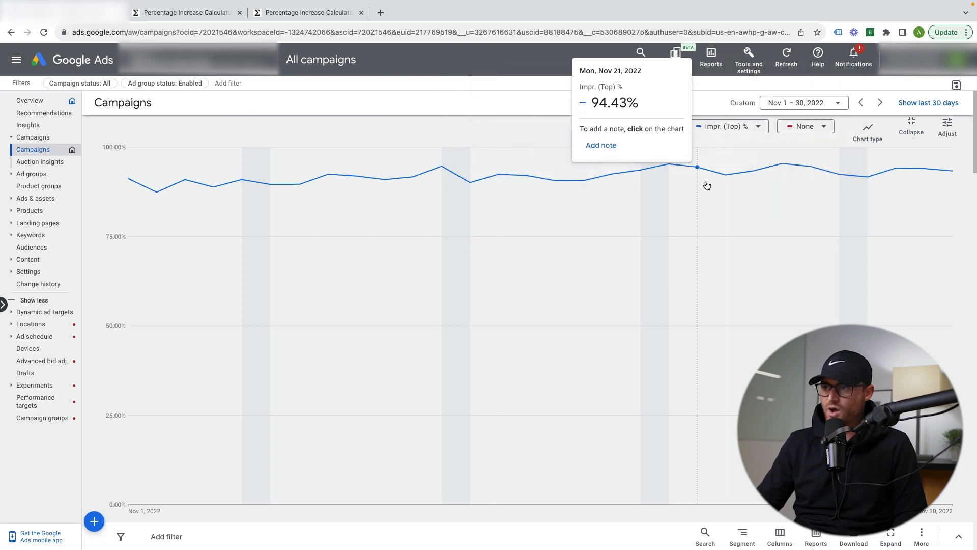
mouse_move(811, 167)
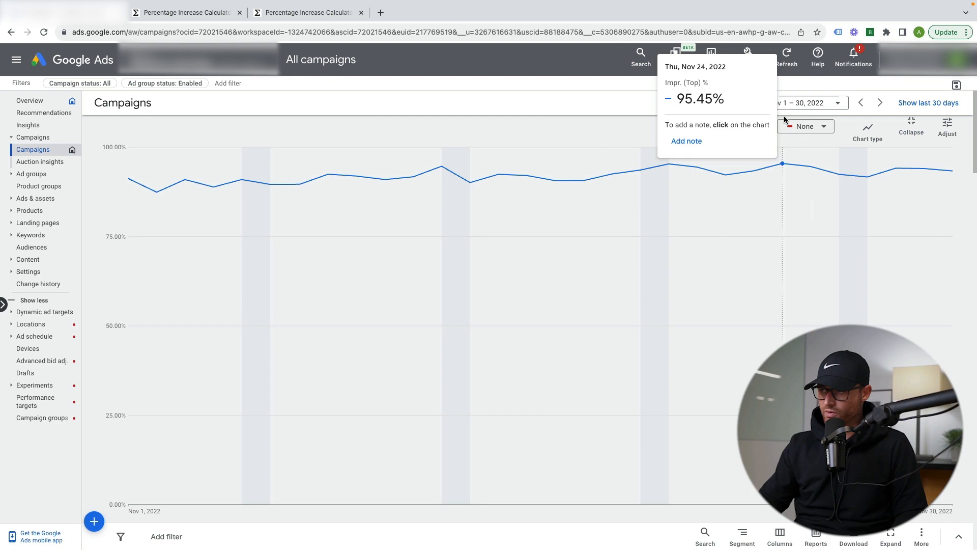
mouse_move(771, 111)
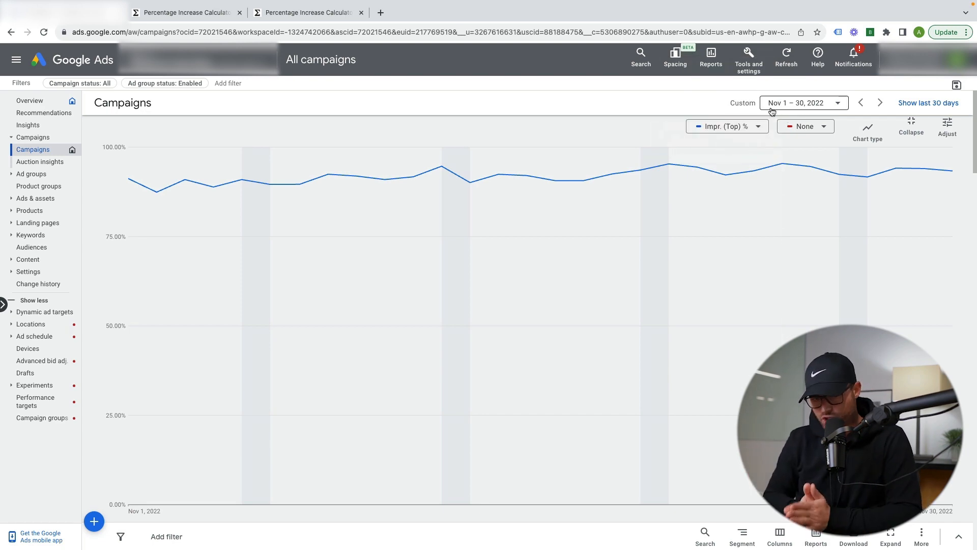
Check that top impression share stays around 87–95% through November 2022.
left_click(183, 11)
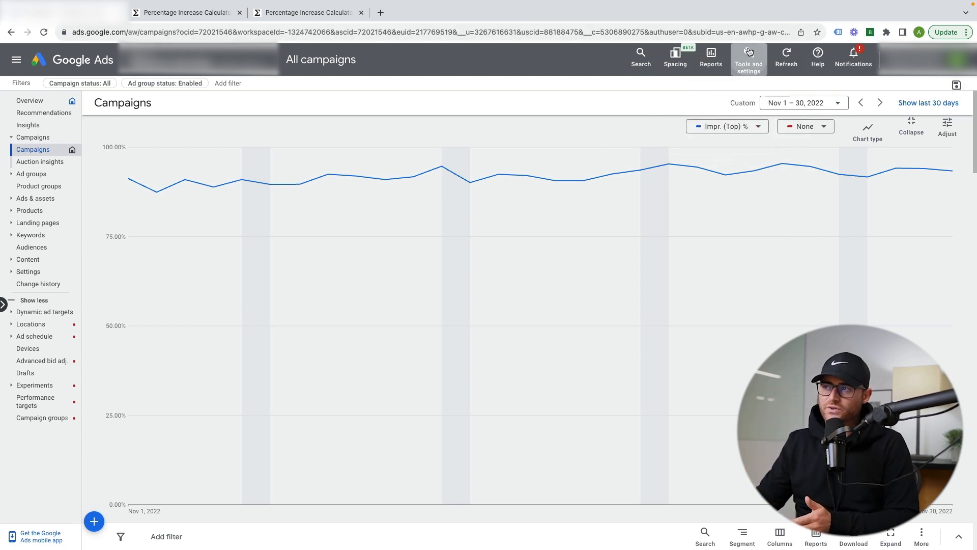
Reopen Bid strategies' Advanced controls and enter the conversion rate increase (50, then 30).
left_click(749, 56)
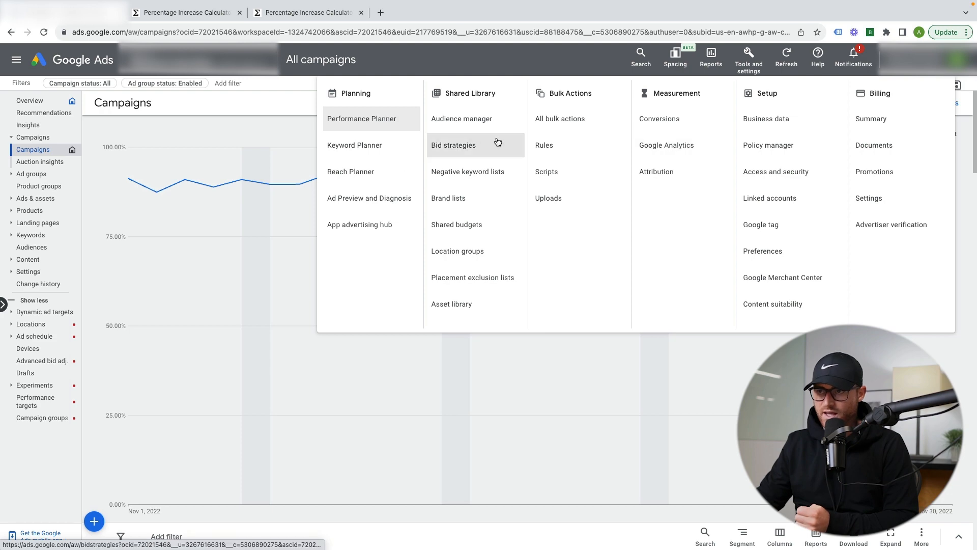
left_click(453, 145)
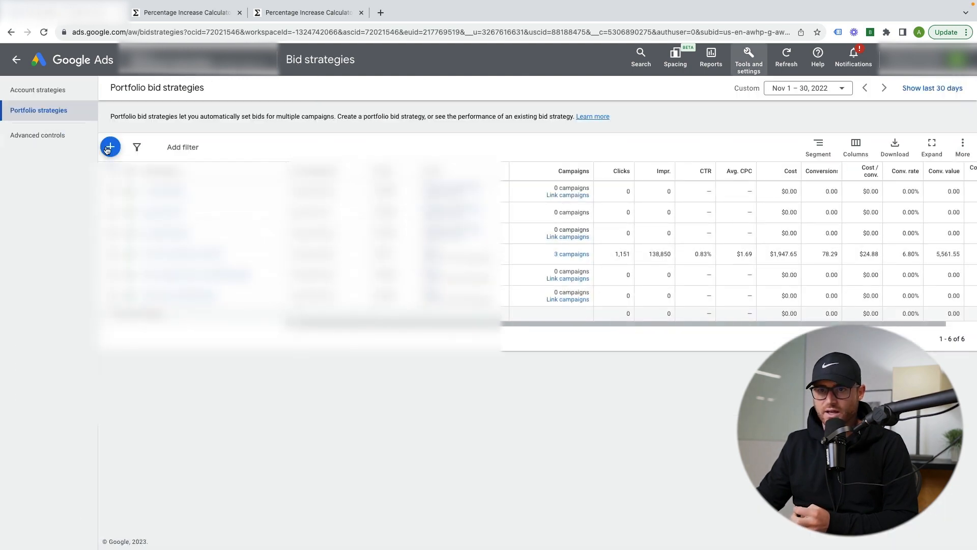
left_click(37, 135)
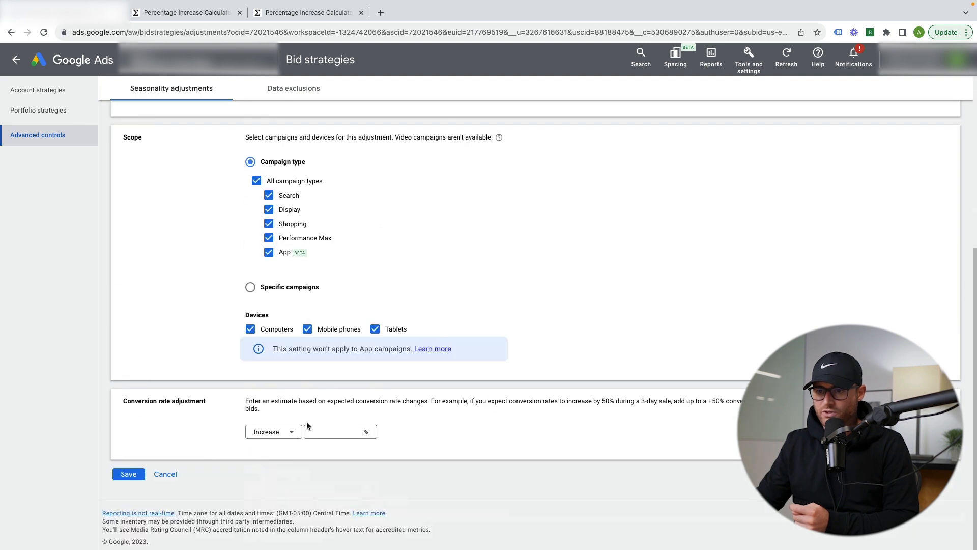
type("50")
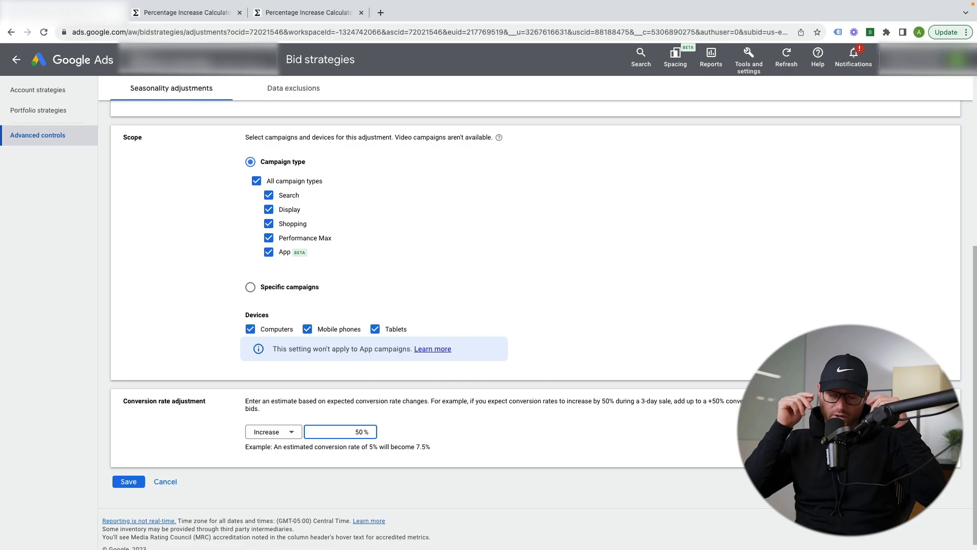
type("30")
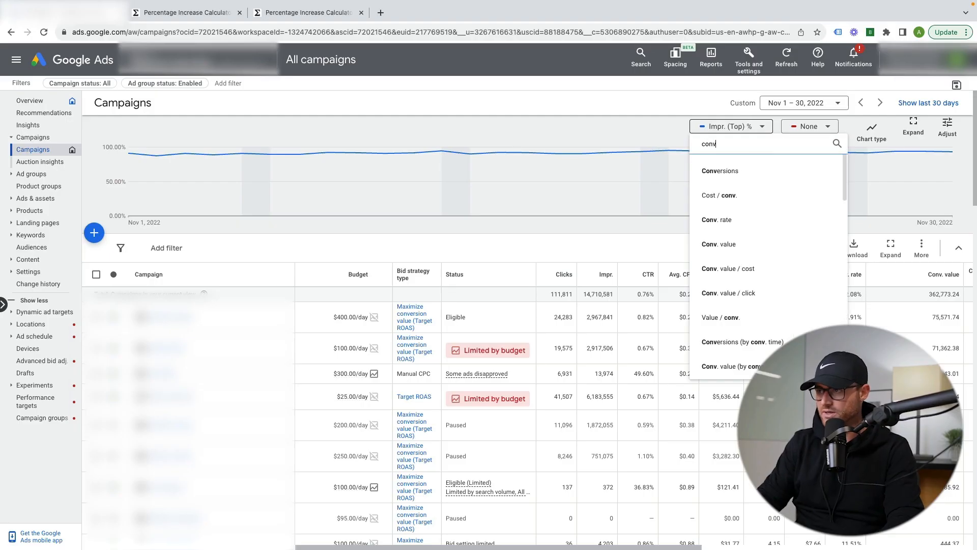
Switch the November 2022 chart metric from top impression share to Conv. value / cost.
left_click(727, 269)
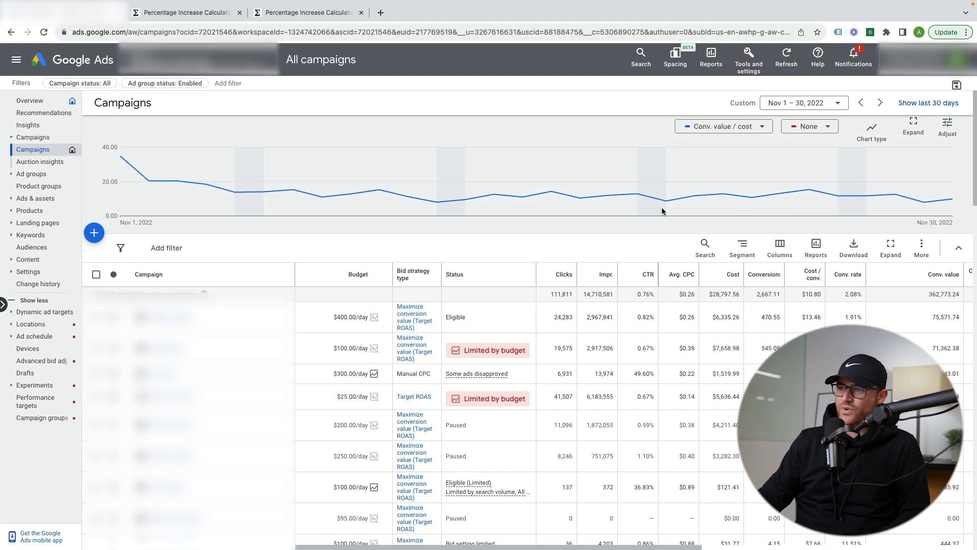
mouse_move(666, 200)
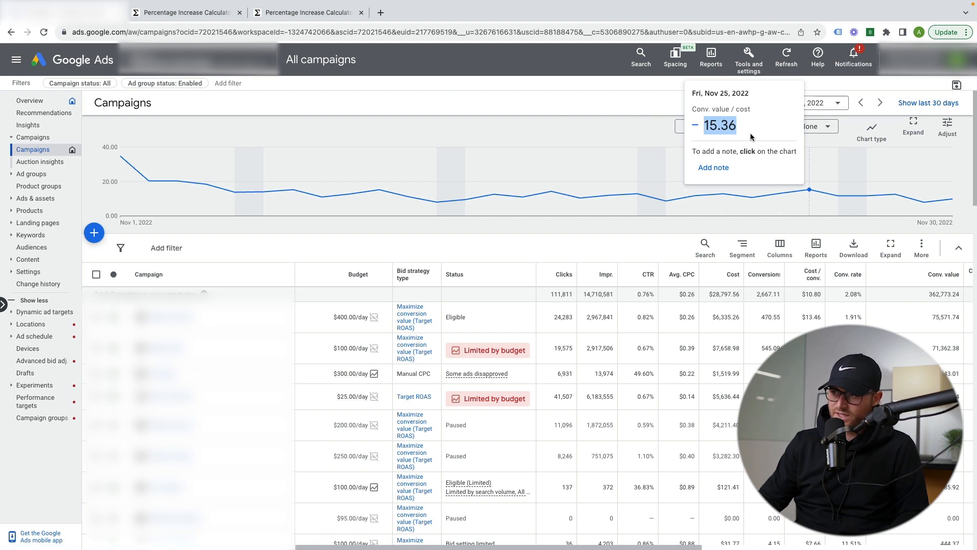
mouse_move(731, 203)
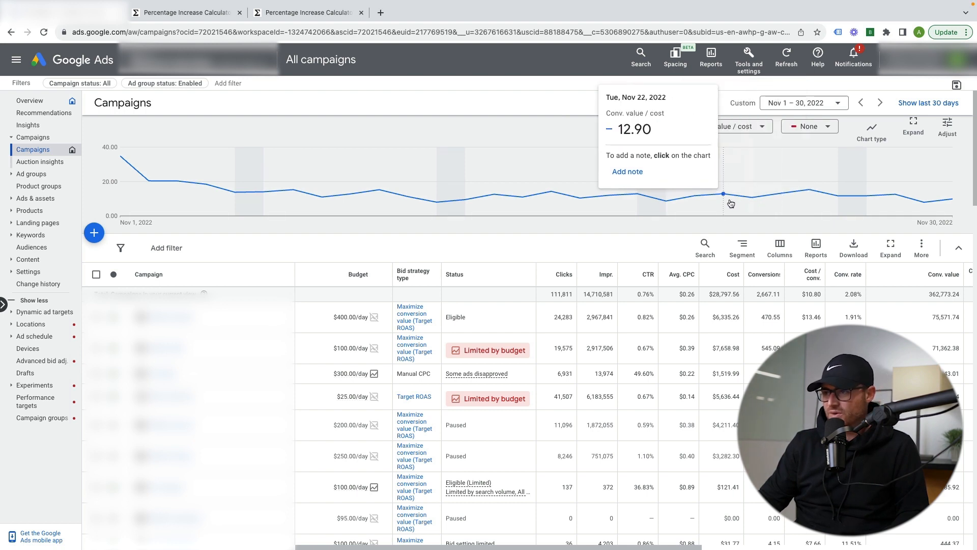
mouse_move(263, 191)
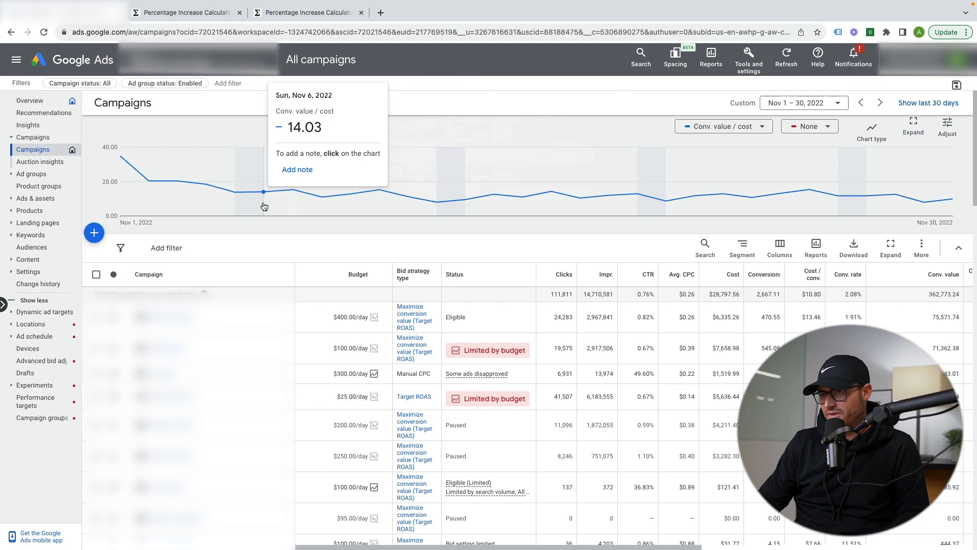
mouse_move(779, 194)
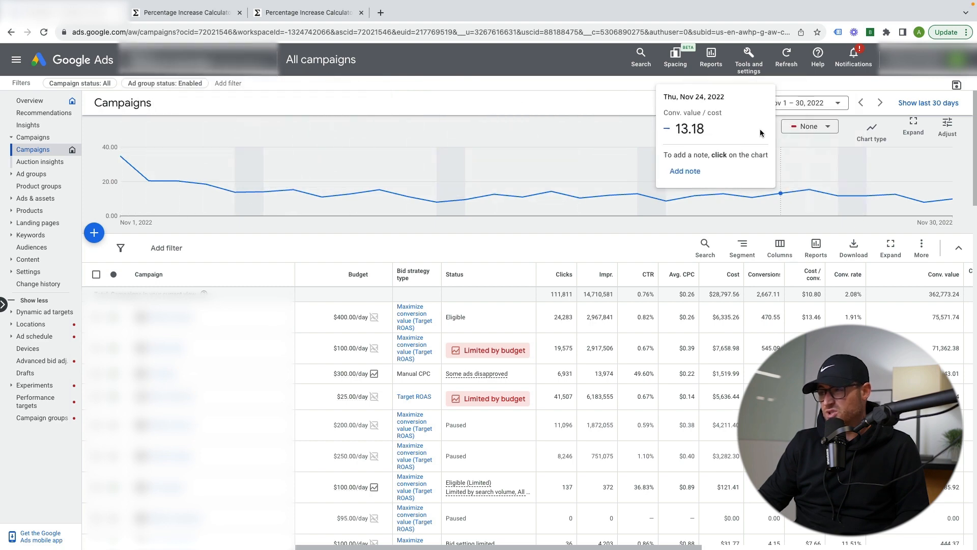
mouse_move(796, 190)
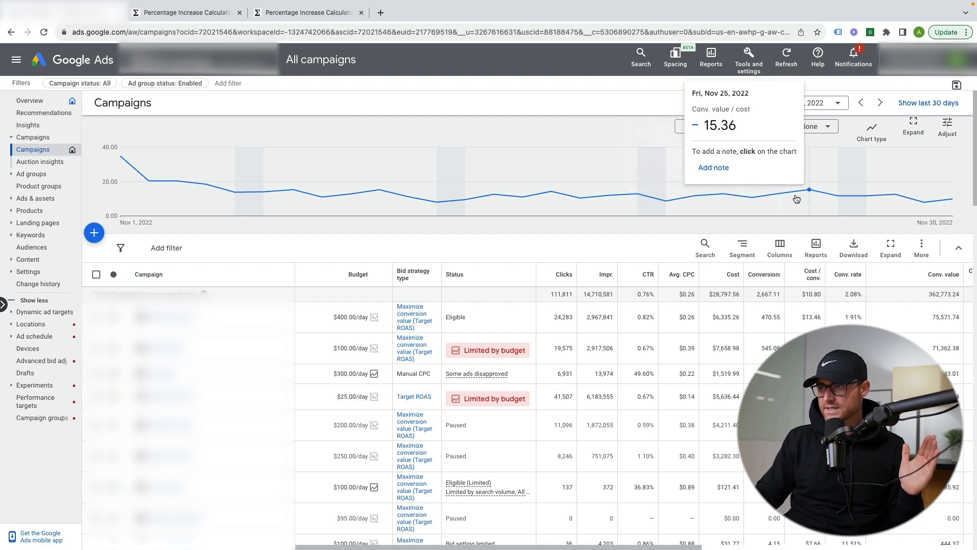